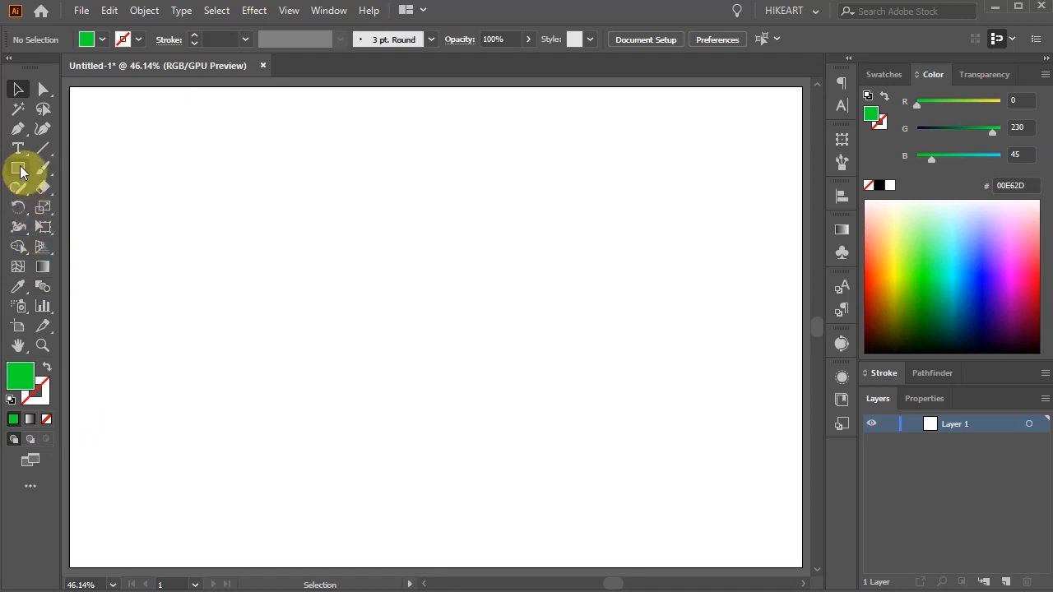
# - Draw a square and select the green and yellow diamonds from the expanded layer list
pyautogui.click(18, 169)
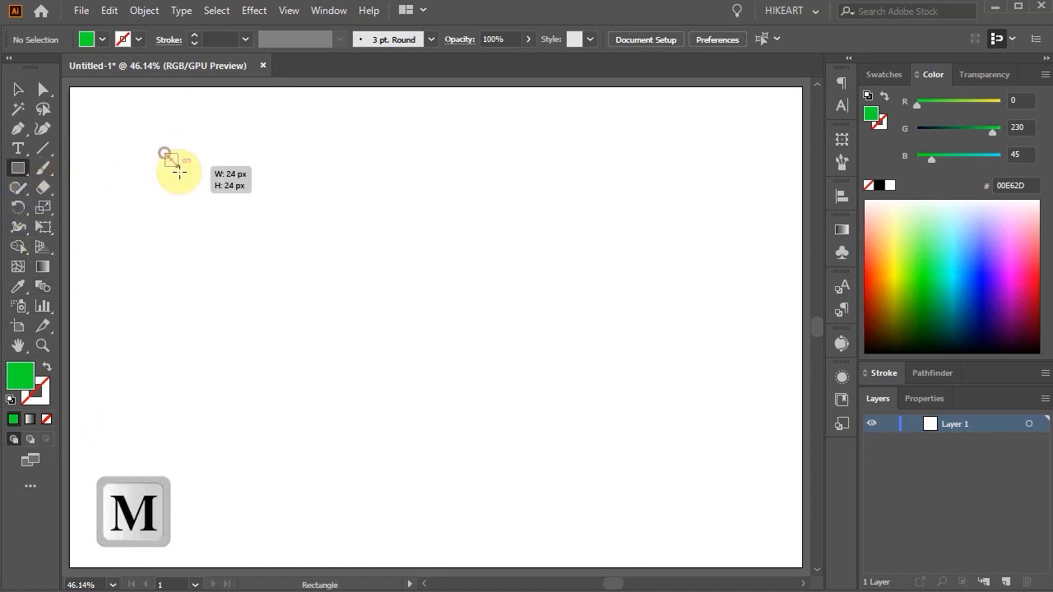
pyautogui.moveTo(165, 153); pyautogui.dragTo(575, 566)
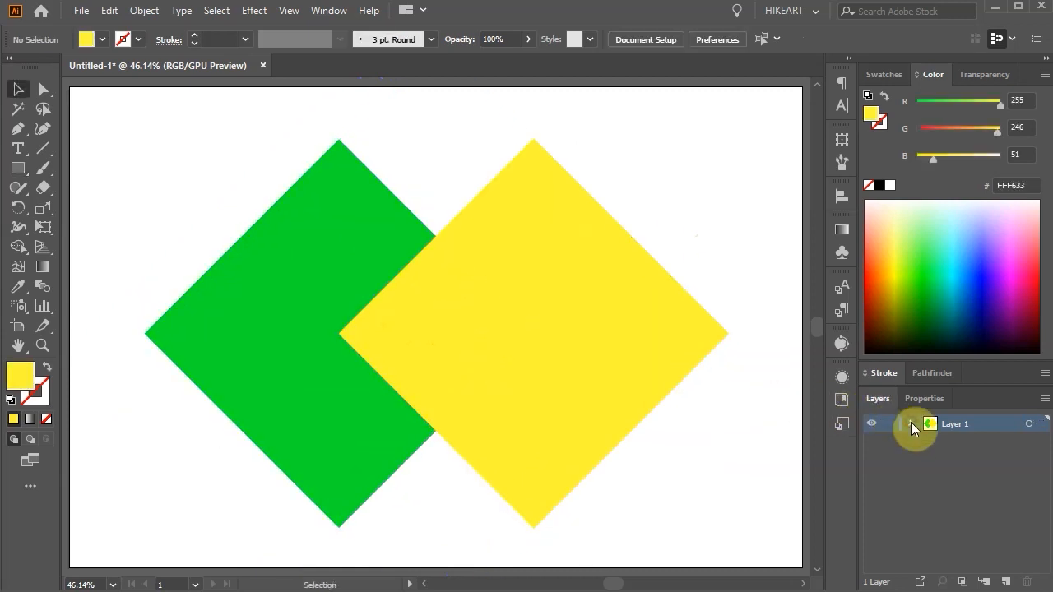
pyautogui.click(910, 423)
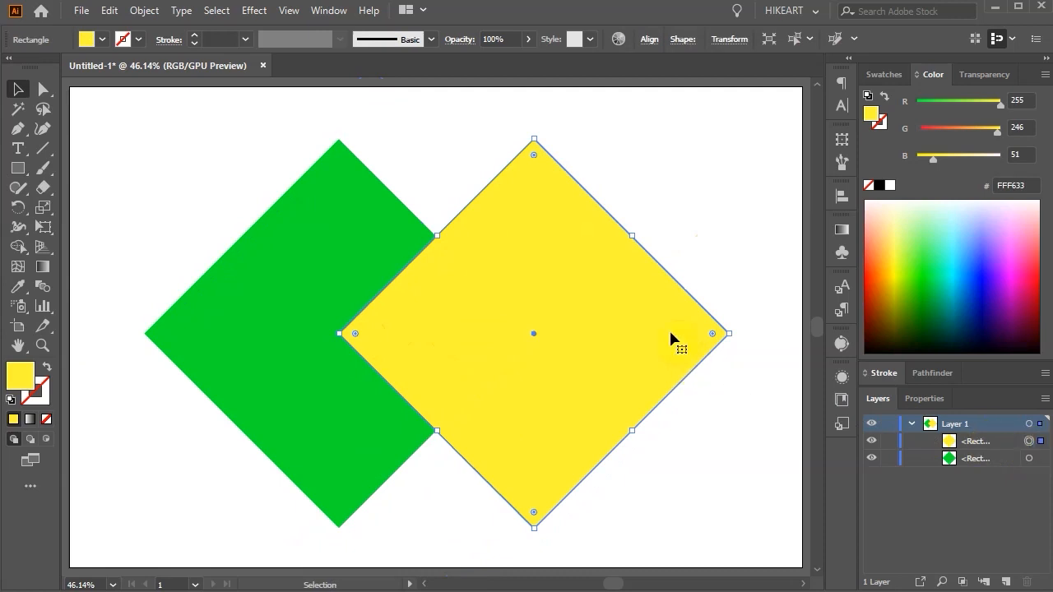
pyautogui.click(345, 239)
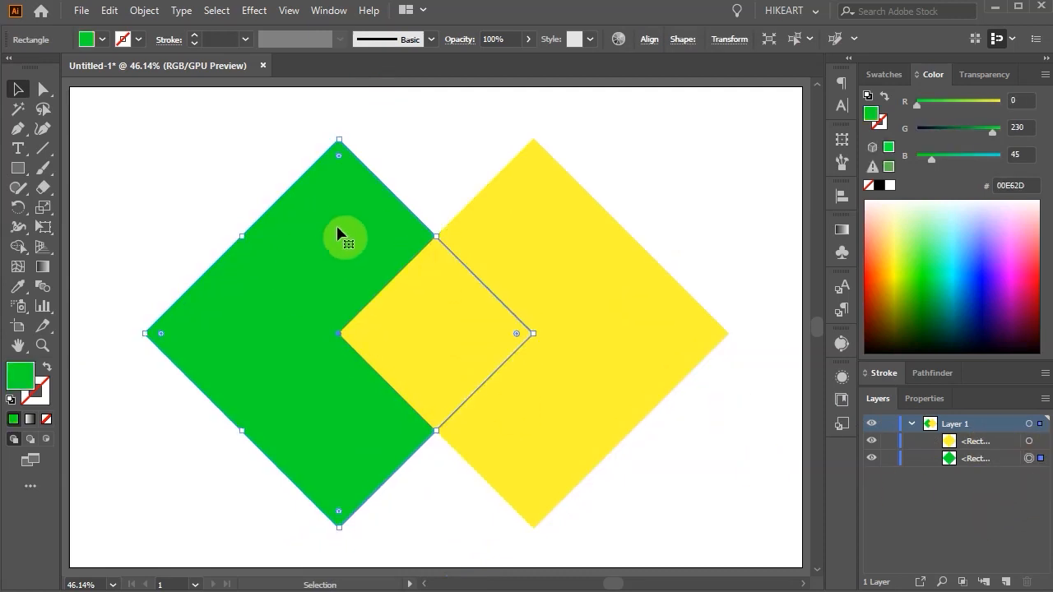
pyautogui.click(726, 464)
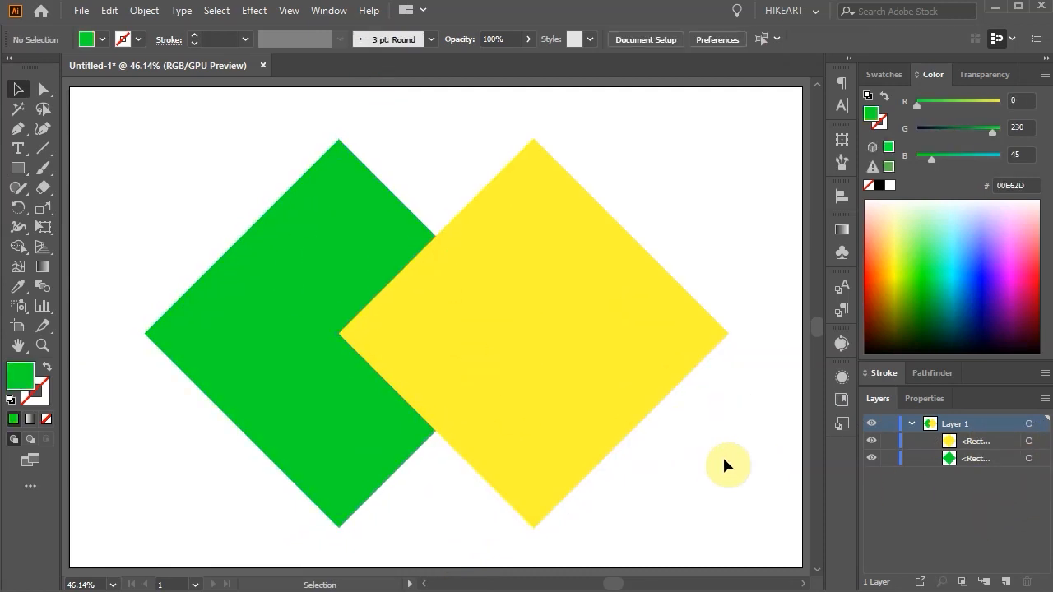
# - Select both diamonds and switch to the Shape Builder tool
pyautogui.press('v')
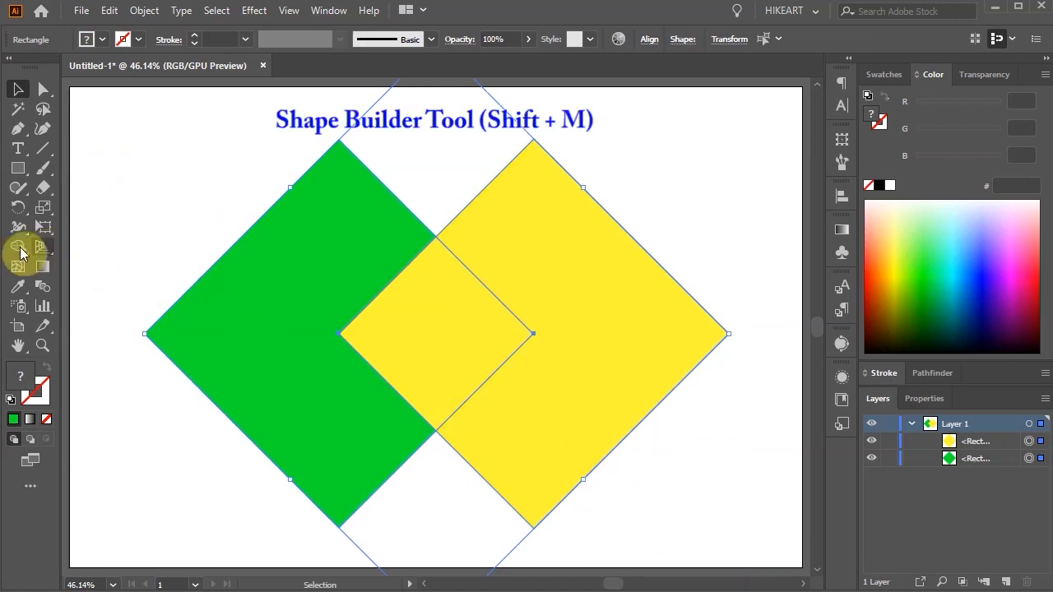
pyautogui.moveTo(19, 251)
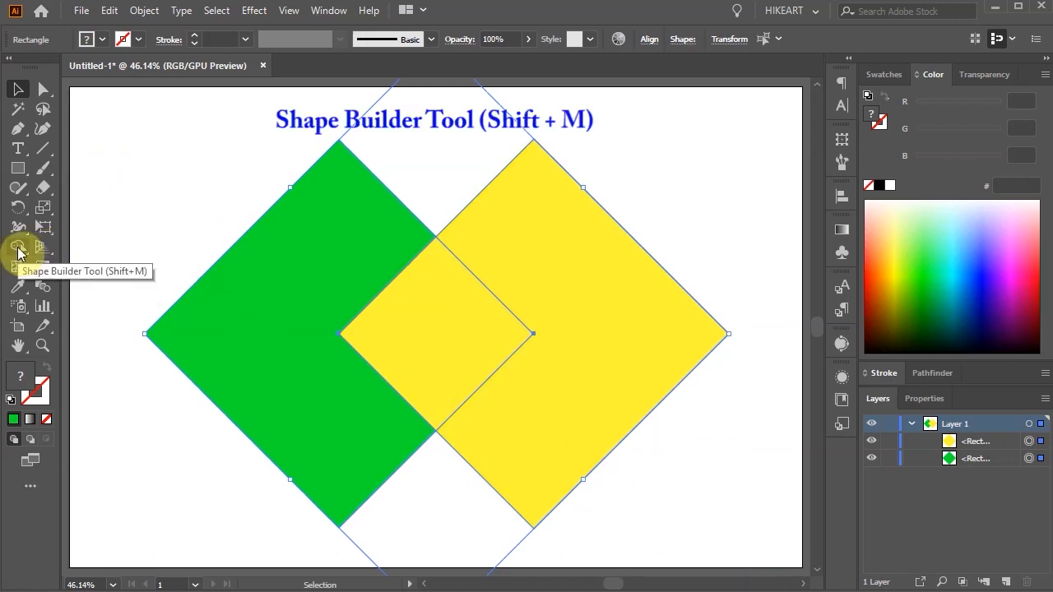
pyautogui.click(18, 250)
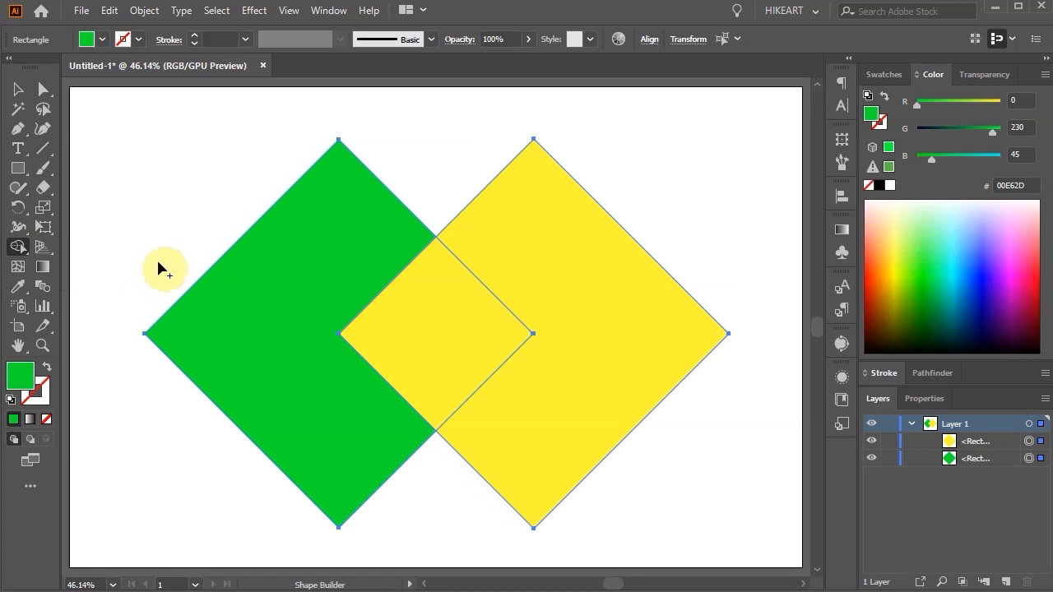
pyautogui.moveTo(167, 220)
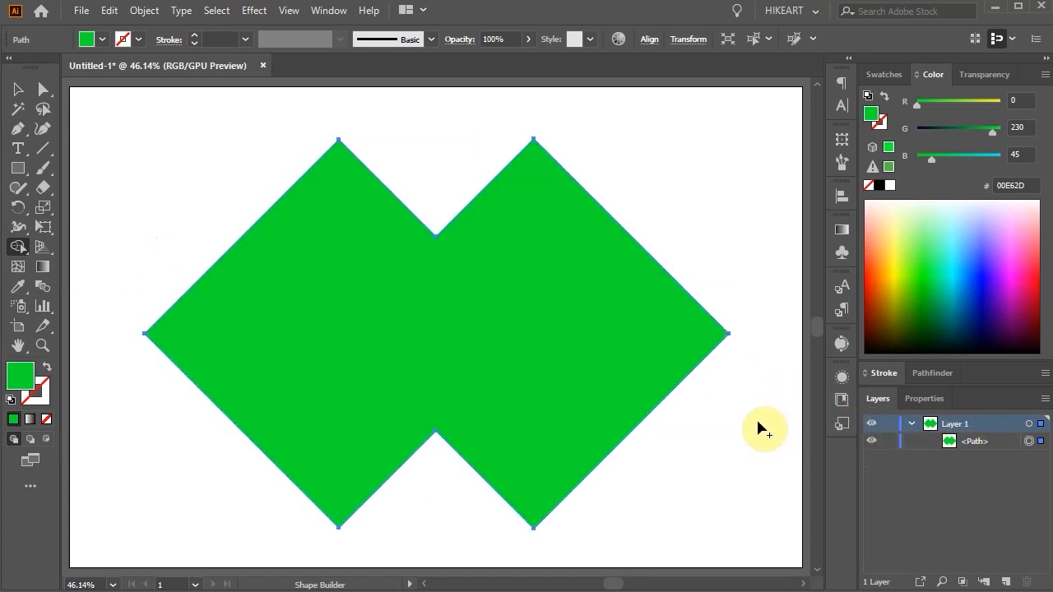
# - Undo the merge, then Alt-click away the yellow diamond and overlap, leaving a green chevron
pyautogui.press('ctrl+z')
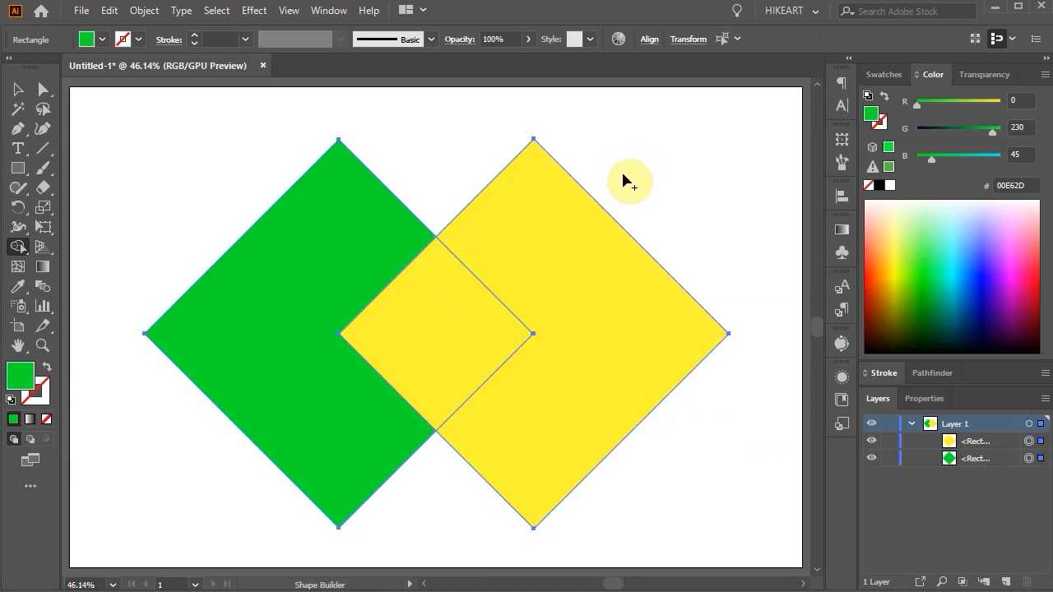
pyautogui.press('alt')
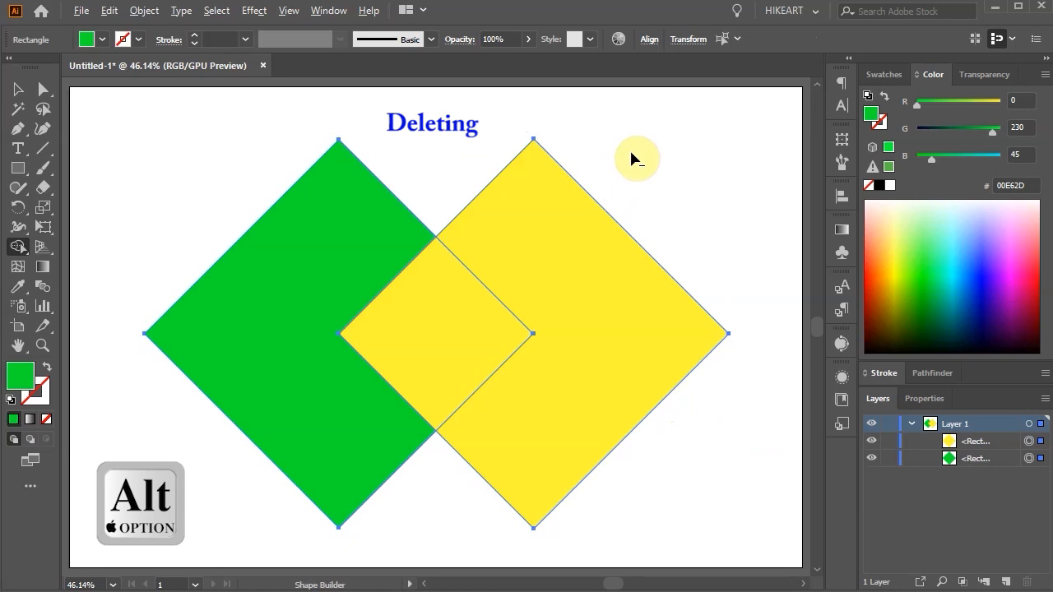
pyautogui.moveTo(638, 153)
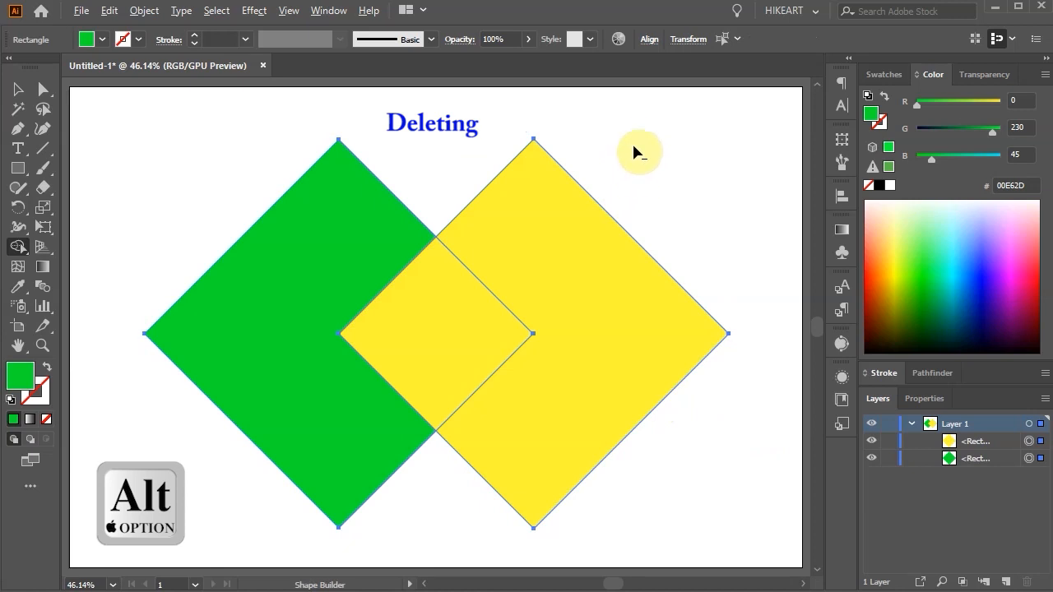
pyautogui.moveTo(640, 149)
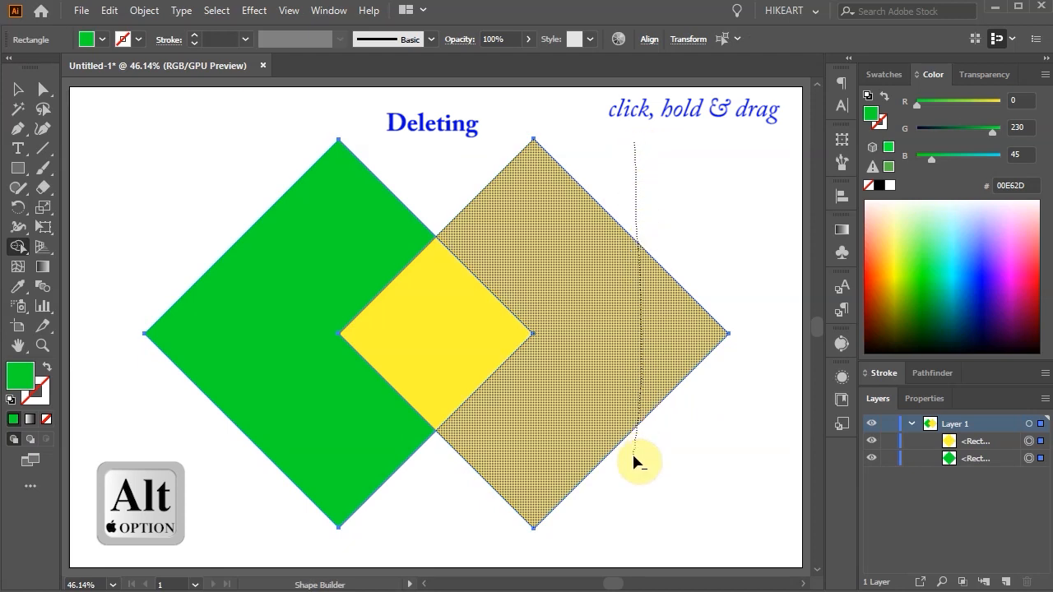
pyautogui.click(628, 315)
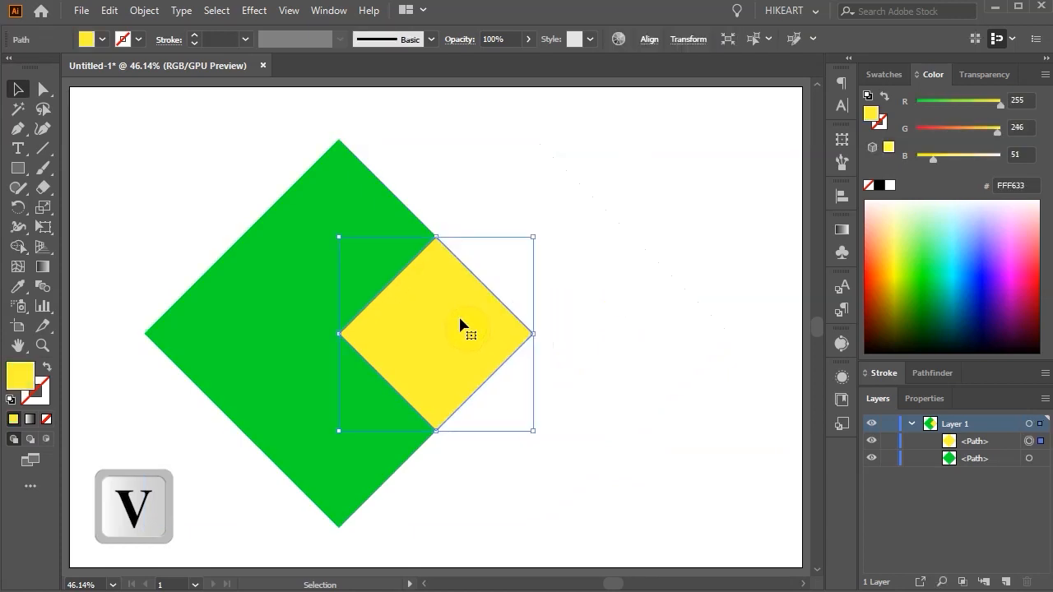
pyautogui.moveTo(461, 333); pyautogui.dragTo(670, 333)
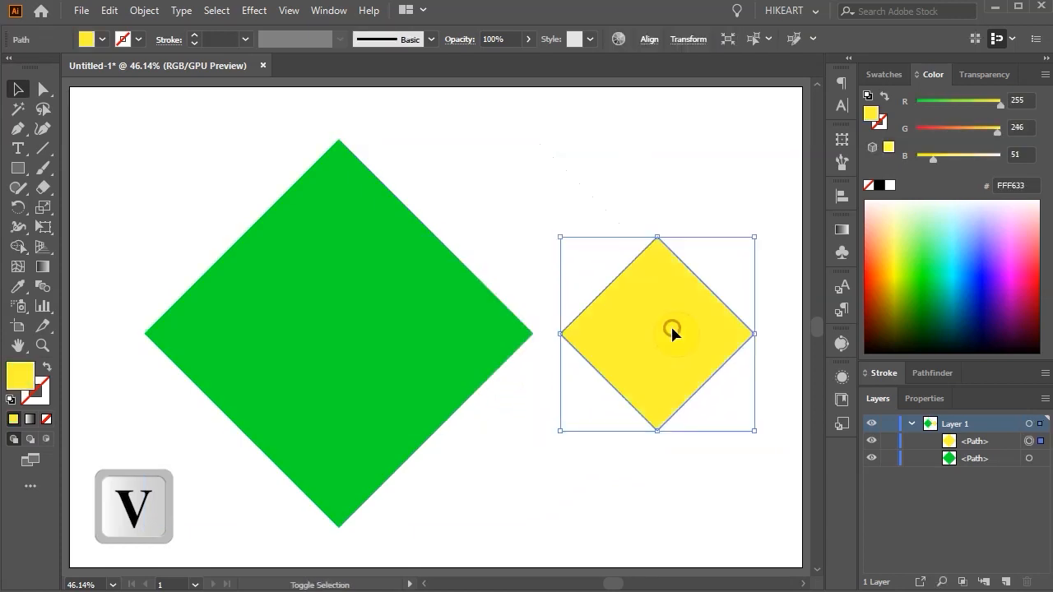
pyautogui.press('ctrl+z')
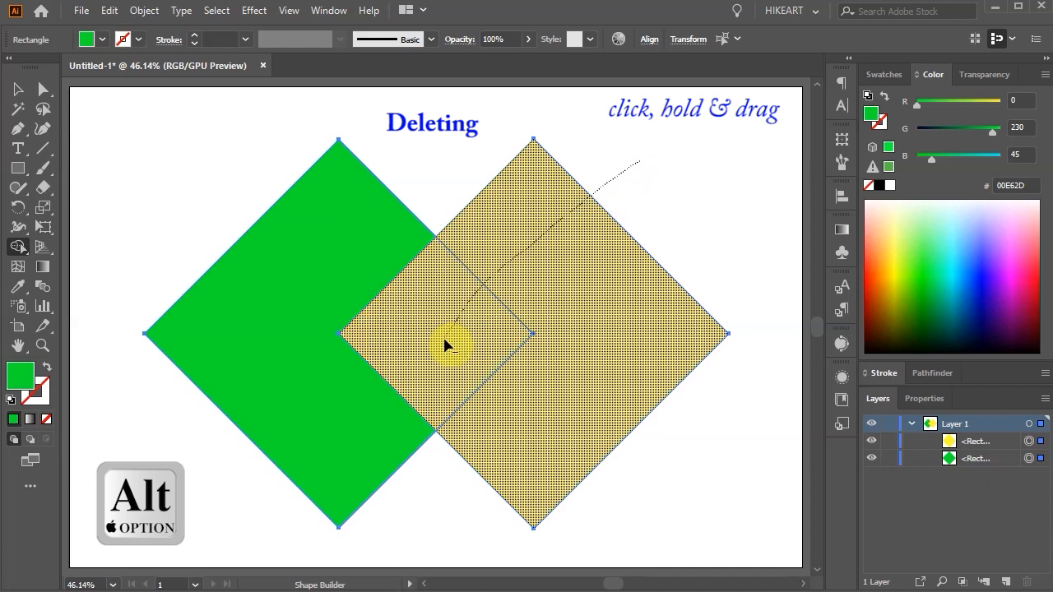
pyautogui.click(448, 346)
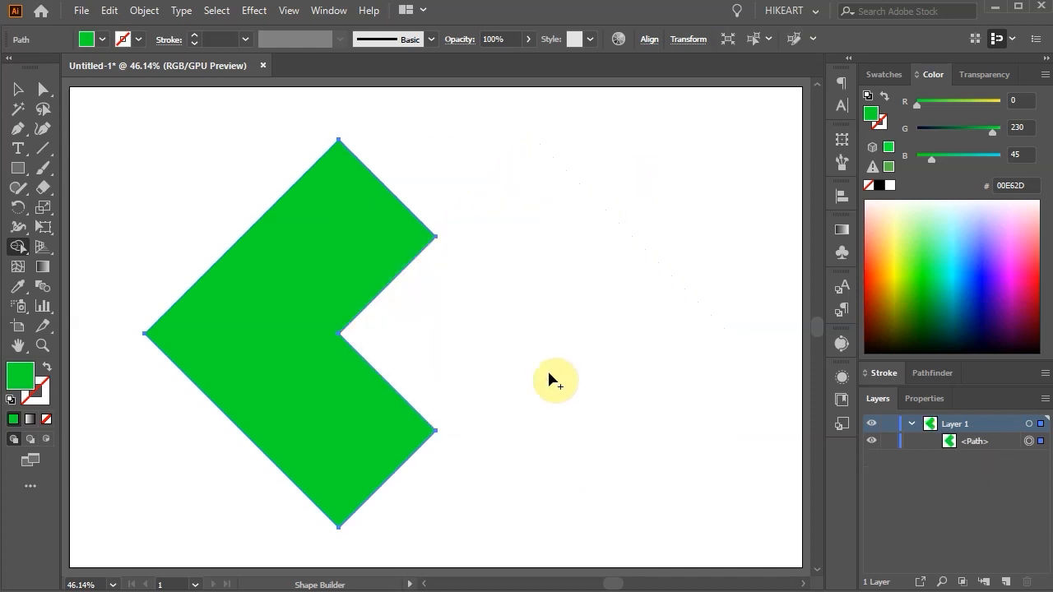
# - Restore the diamonds, choose orange, and turn the overlap into a separate orange square
pyautogui.press('ctrl+z')
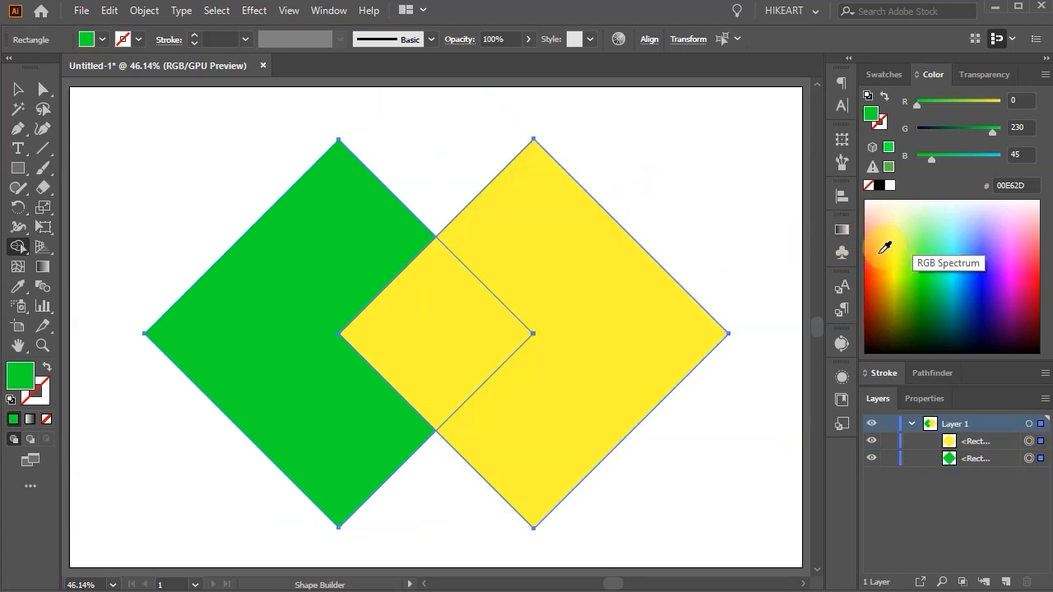
pyautogui.click(882, 241)
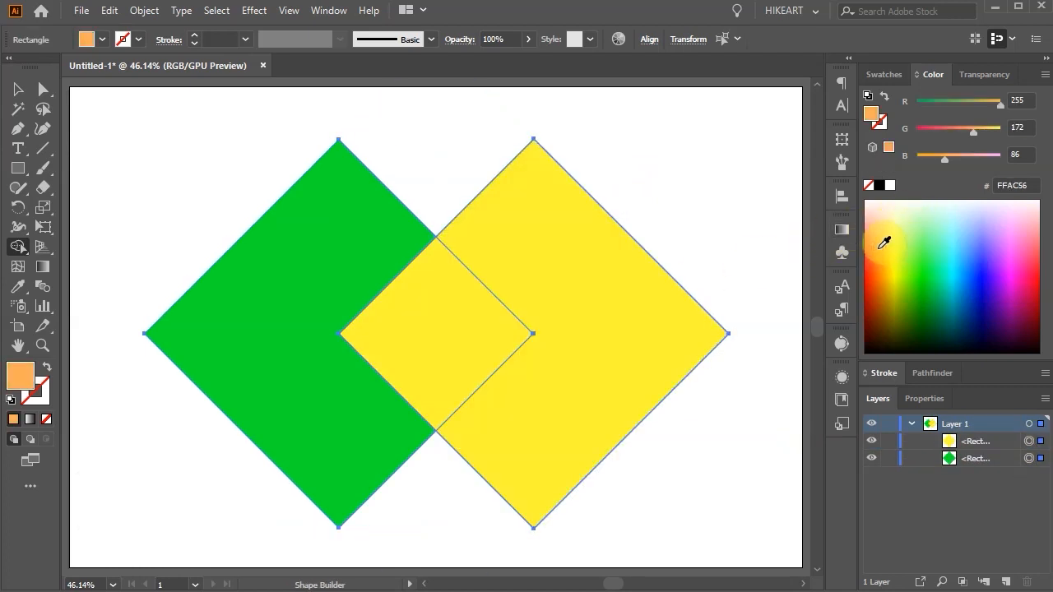
pyautogui.click(473, 308)
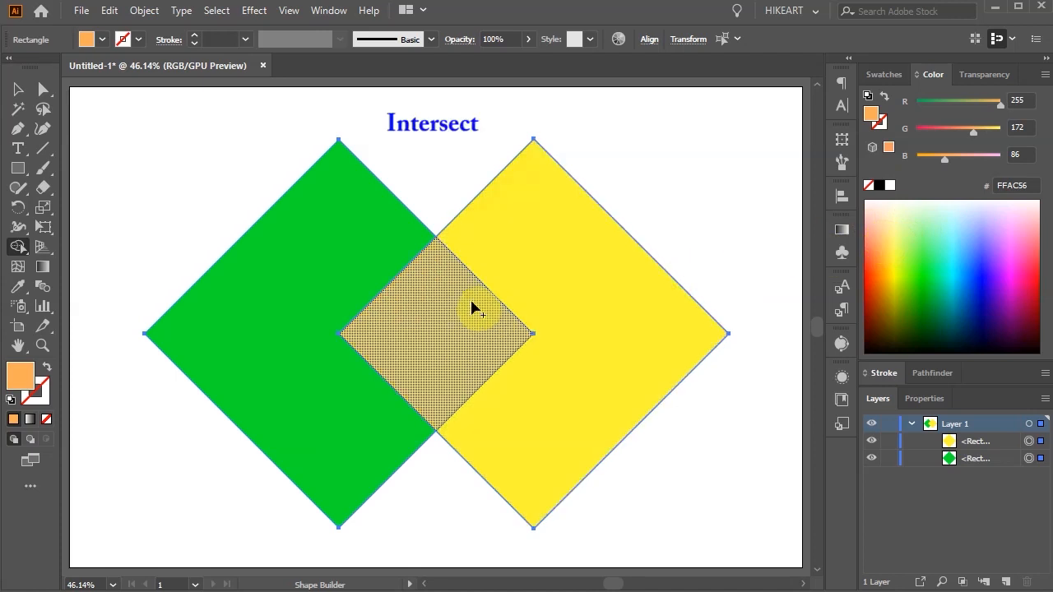
pyautogui.click(444, 321)
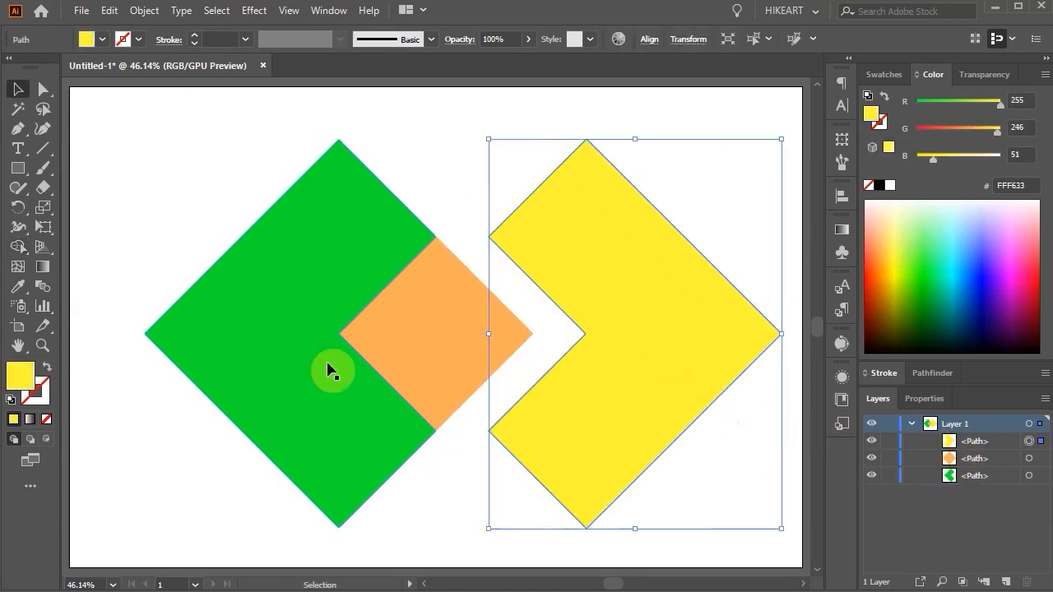
# - Restore the diamonds and Alt-click the middle overlap to delete it
pyautogui.press('ctrl+z')
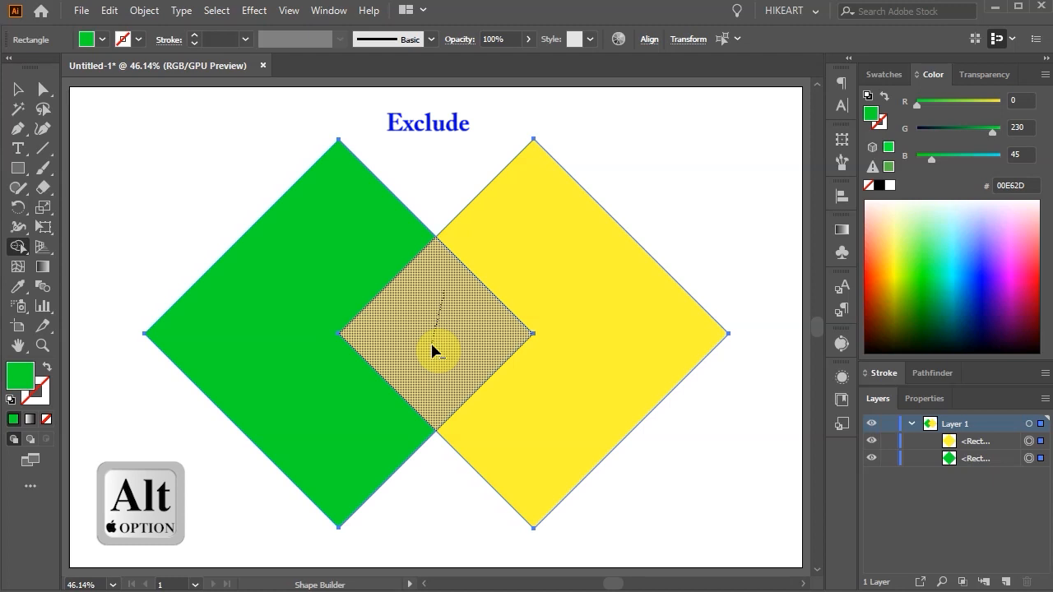
pyautogui.click(434, 338)
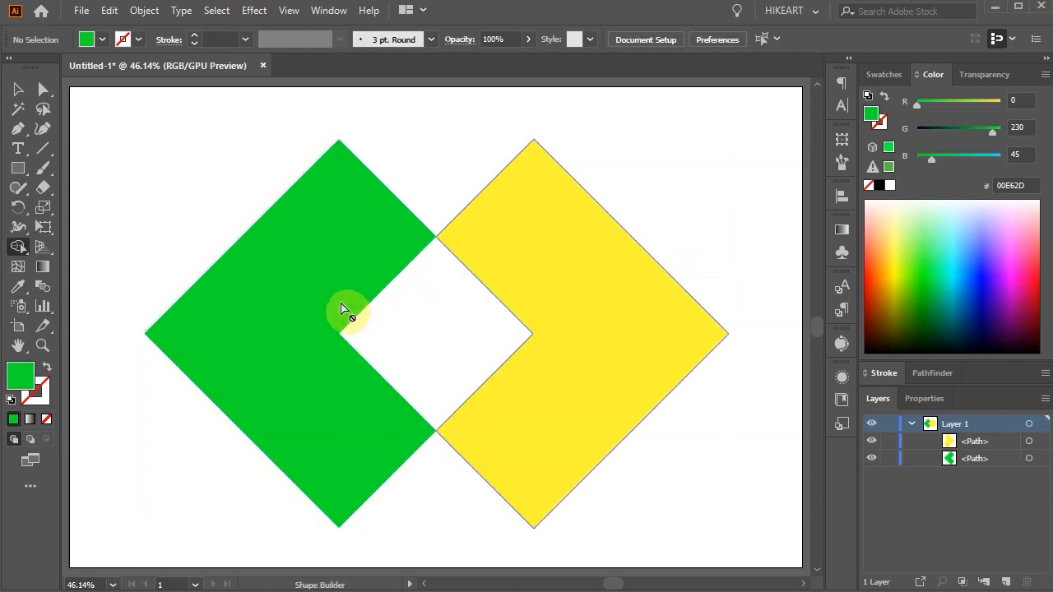
pyautogui.press('ctrl+shift+d')
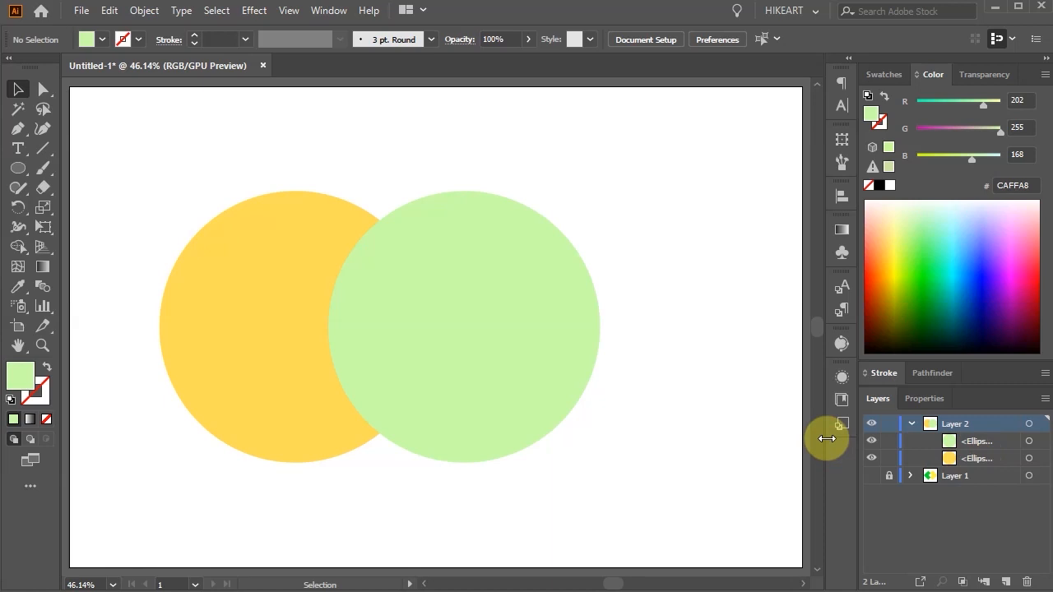
pyautogui.moveTo(733, 395)
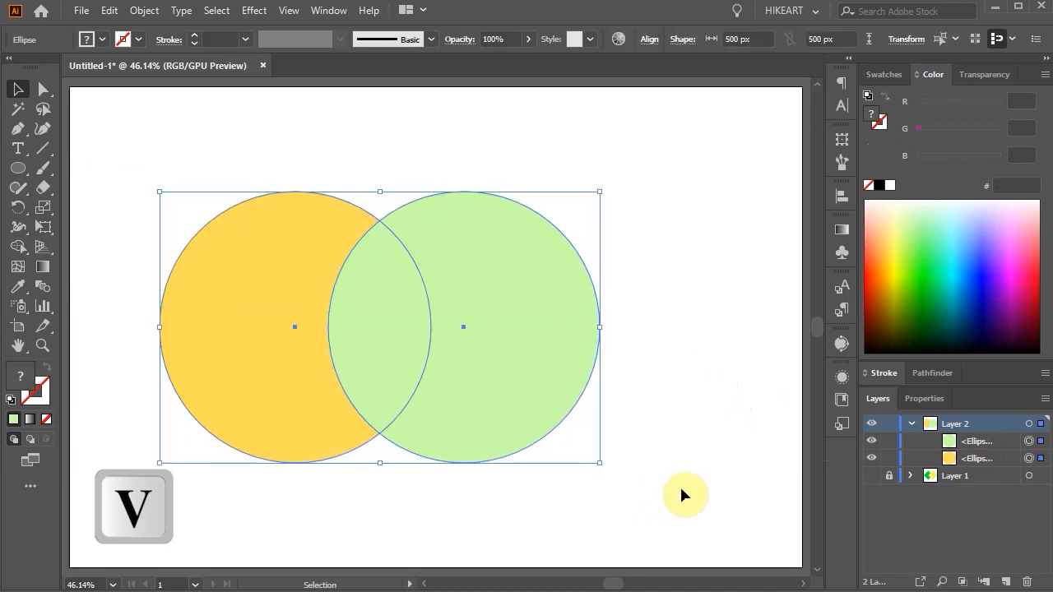
pyautogui.moveTo(249, 372)
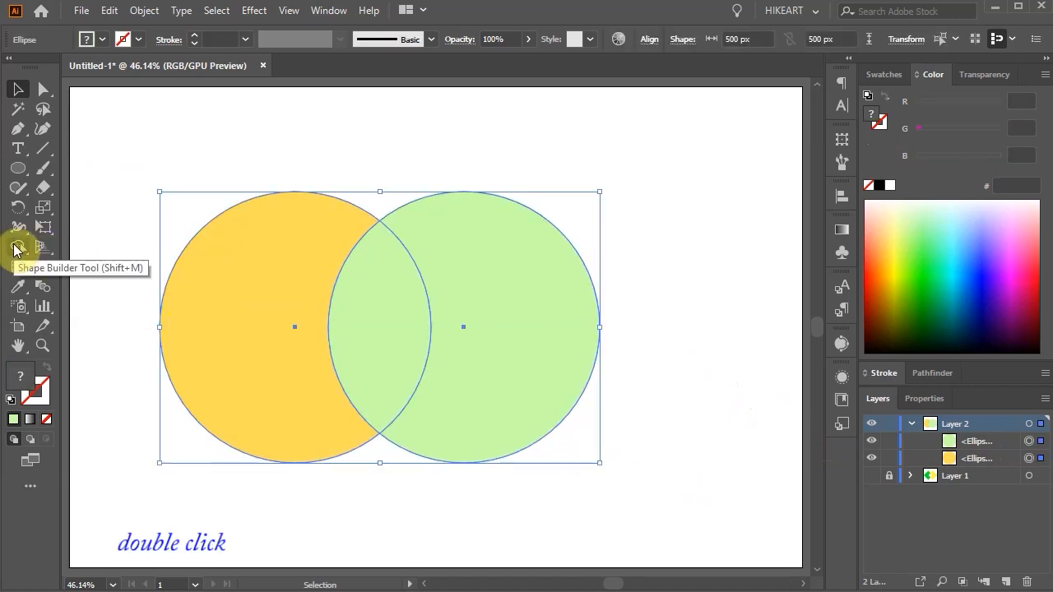
# - Set the Shape Builder selection style to Straight Line and confirm with OK
pyautogui.click(19, 248)
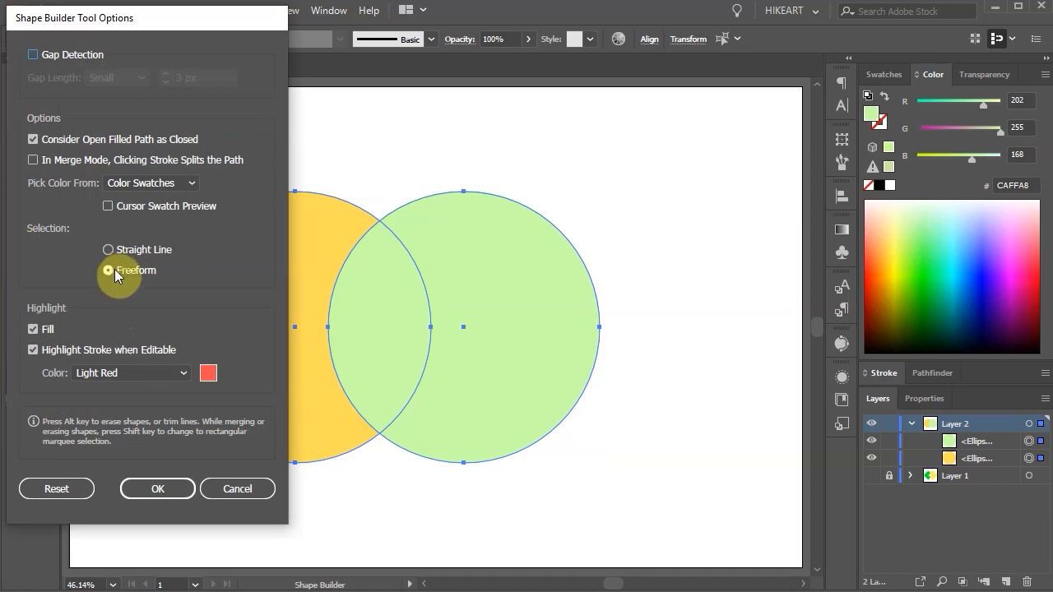
pyautogui.click(108, 249)
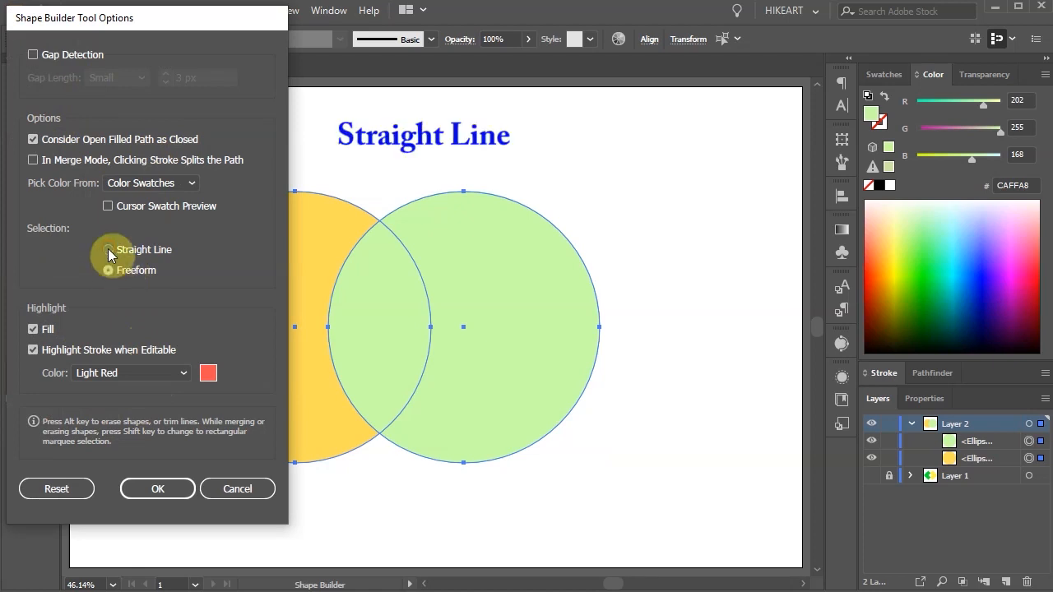
pyautogui.click(156, 487)
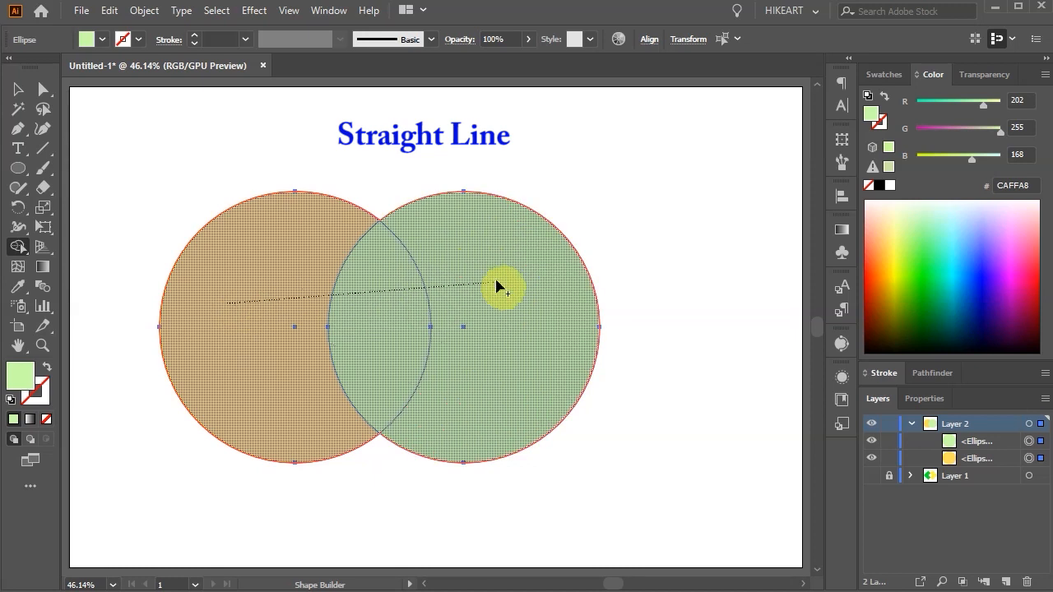
pyautogui.click(506, 312)
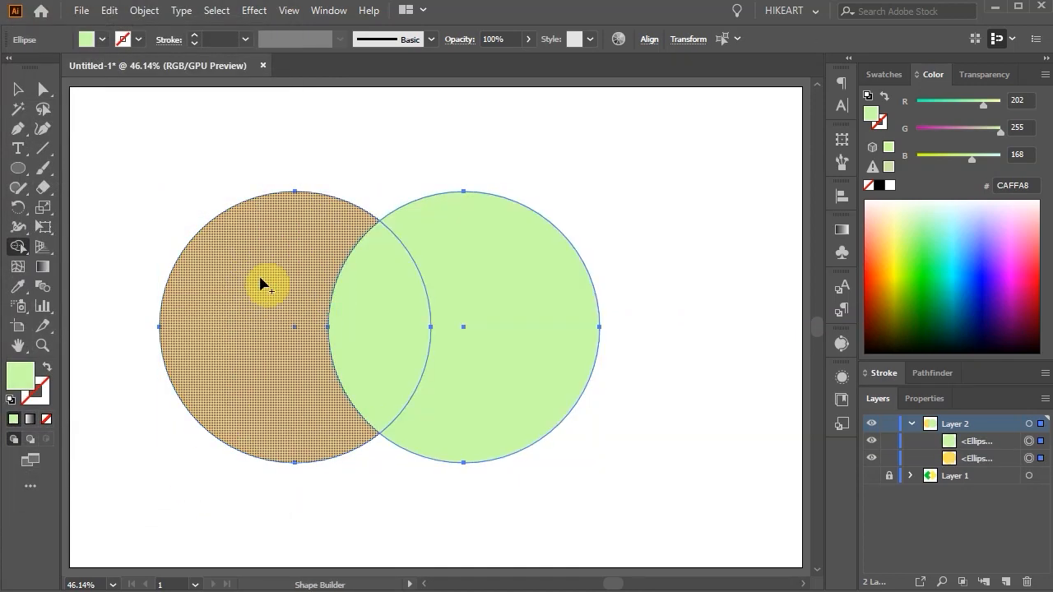
pyautogui.press('shift')
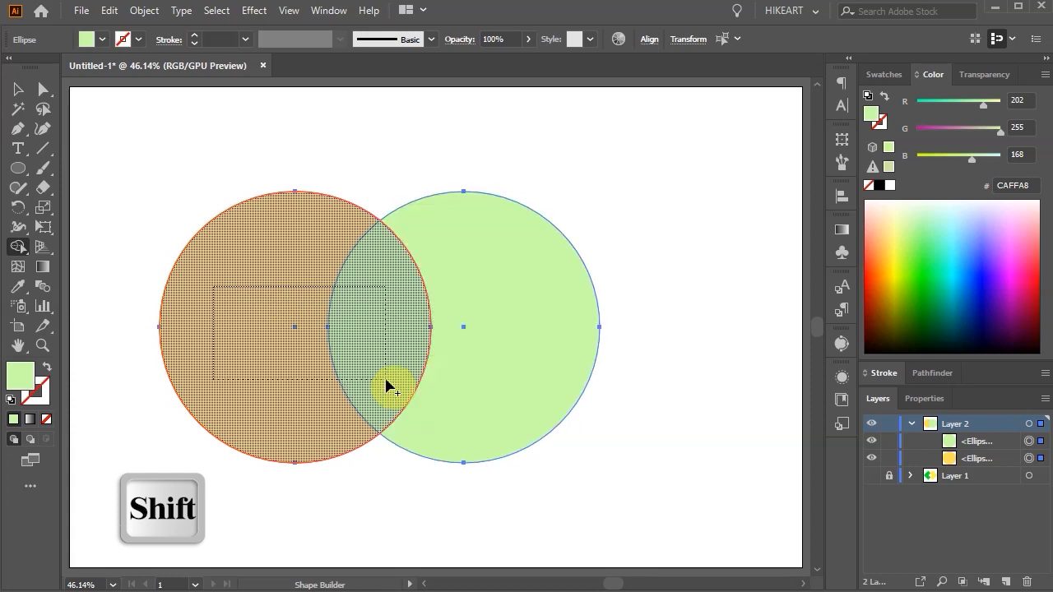
pyautogui.click(391, 387)
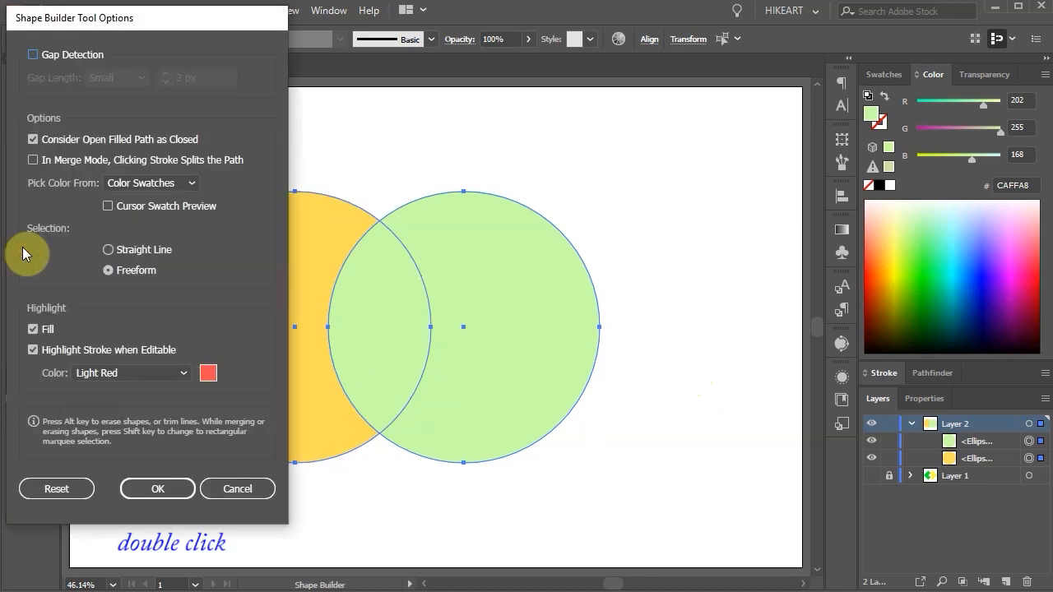
pyautogui.moveTo(33, 160)
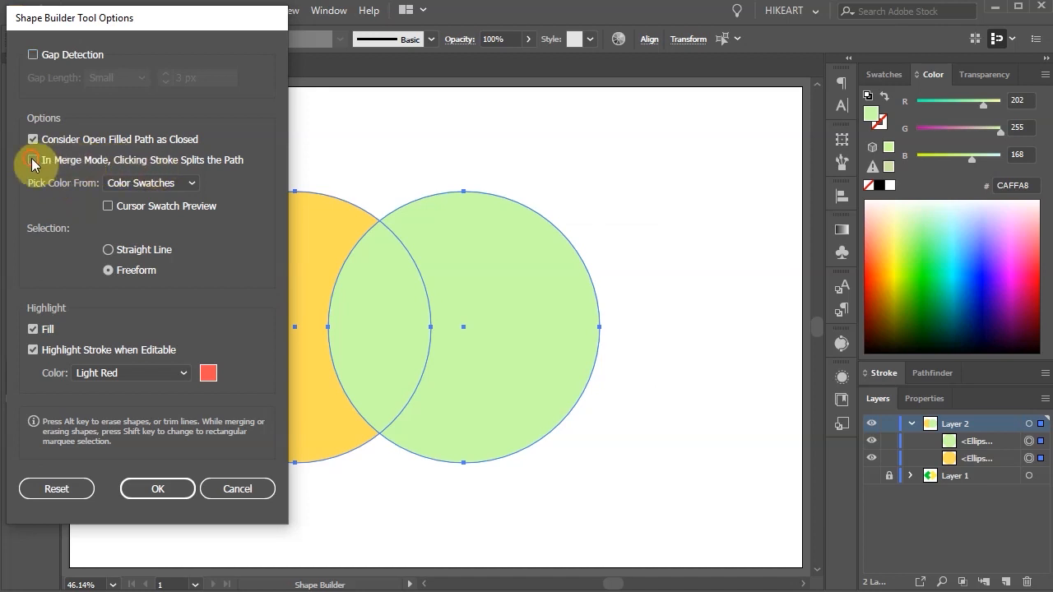
# - Enable 'In Merge Mode, Clicking Stroke Splits the Path' and split the overlap's left half
pyautogui.click(33, 160)
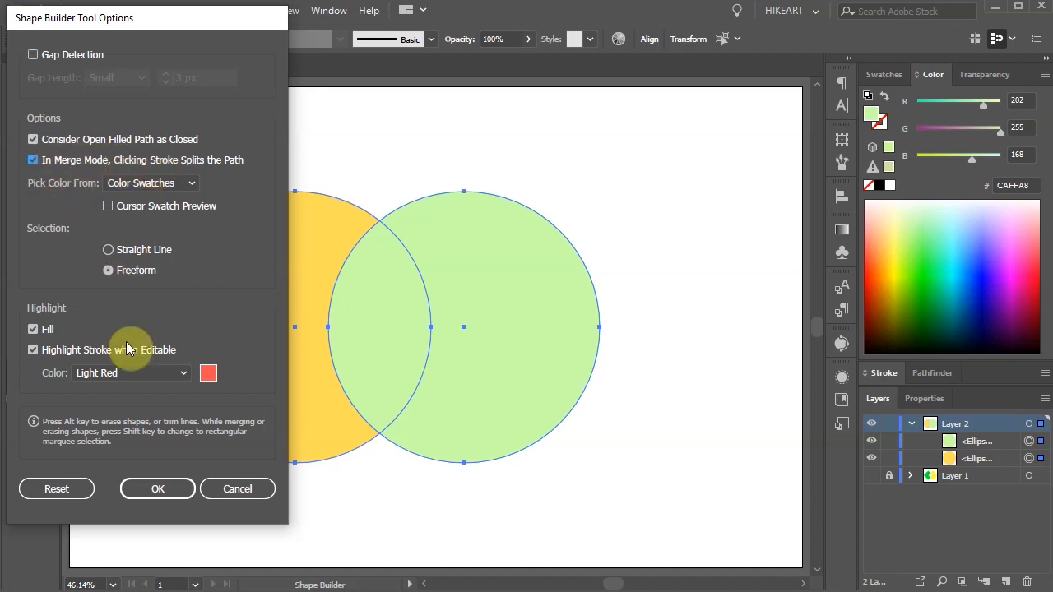
pyautogui.click(157, 489)
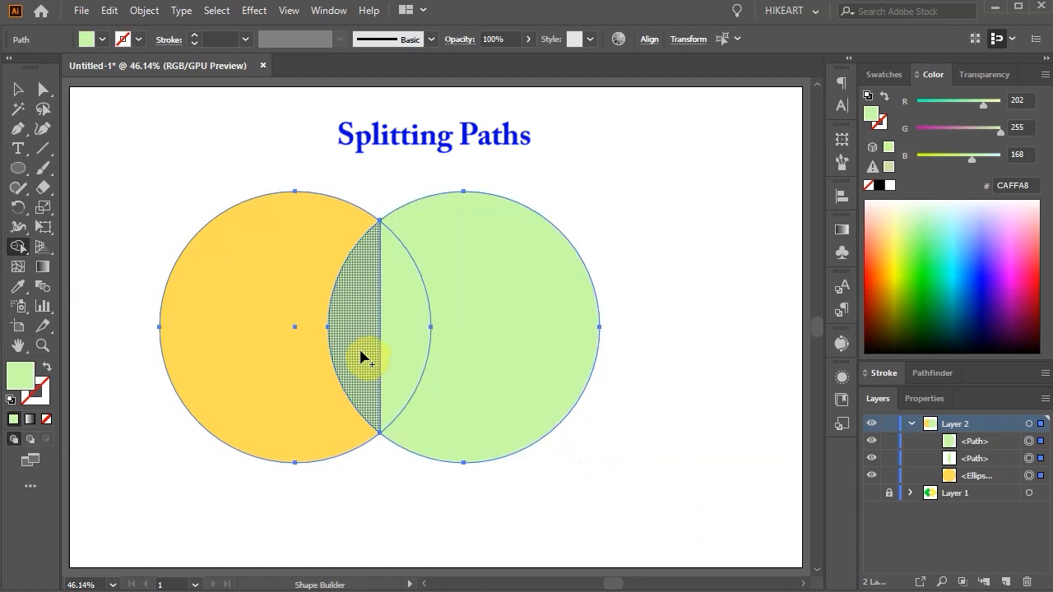
pyautogui.click(911, 276)
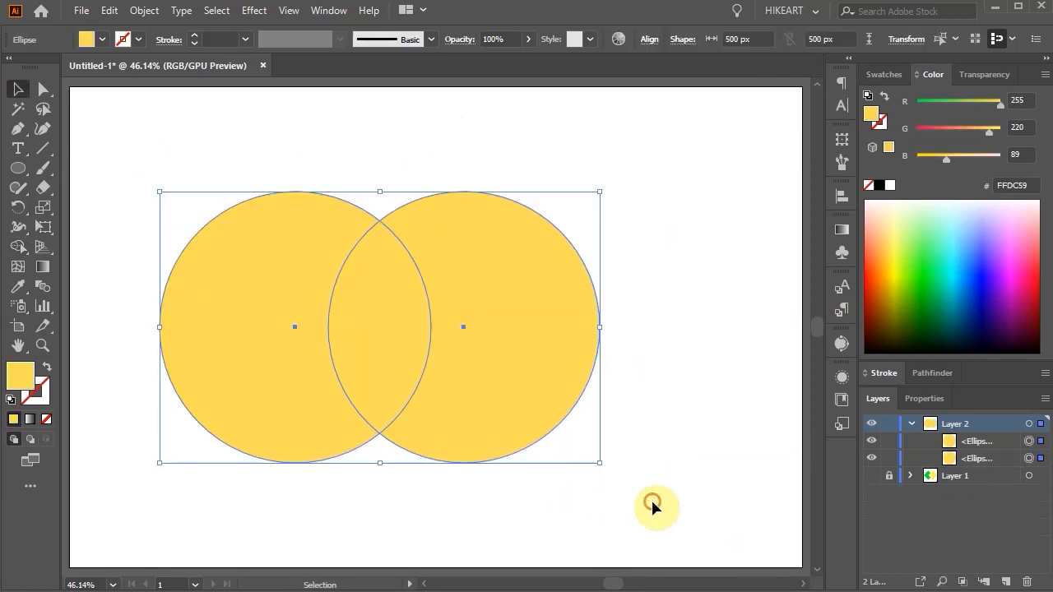
# - Keep only the circles' overlap as a petal and rotate copies around its bottom tip
pyautogui.press('shift+m')
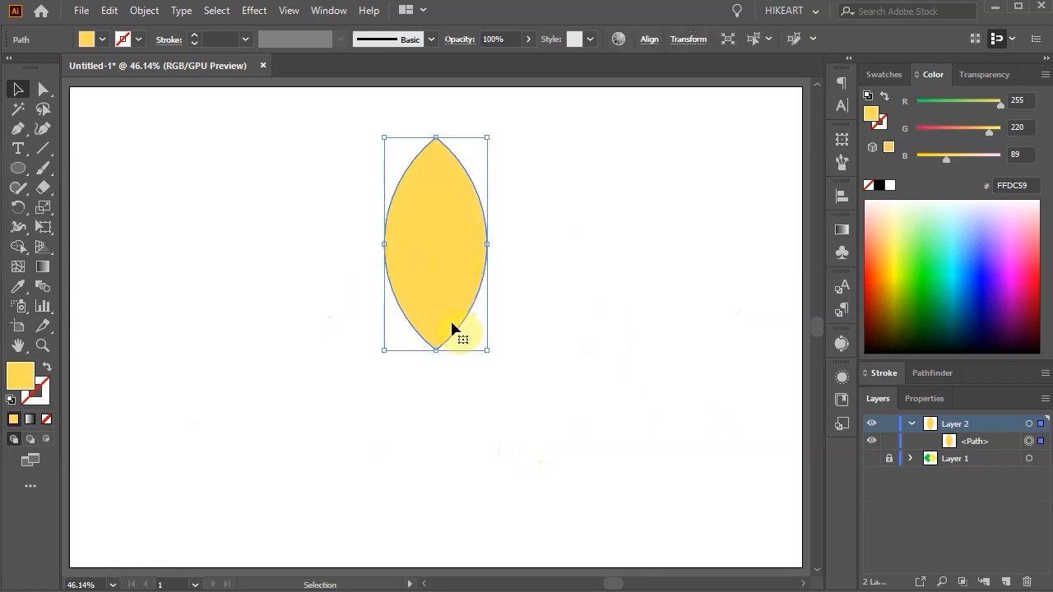
pyautogui.click(436, 349)
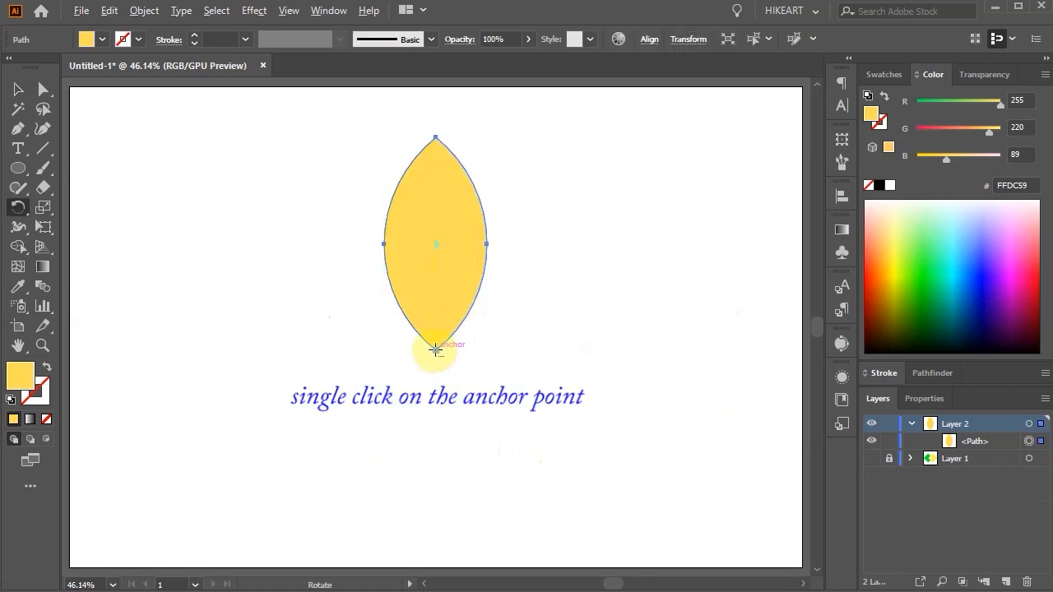
pyautogui.moveTo(435, 349); pyautogui.dragTo(560, 240)
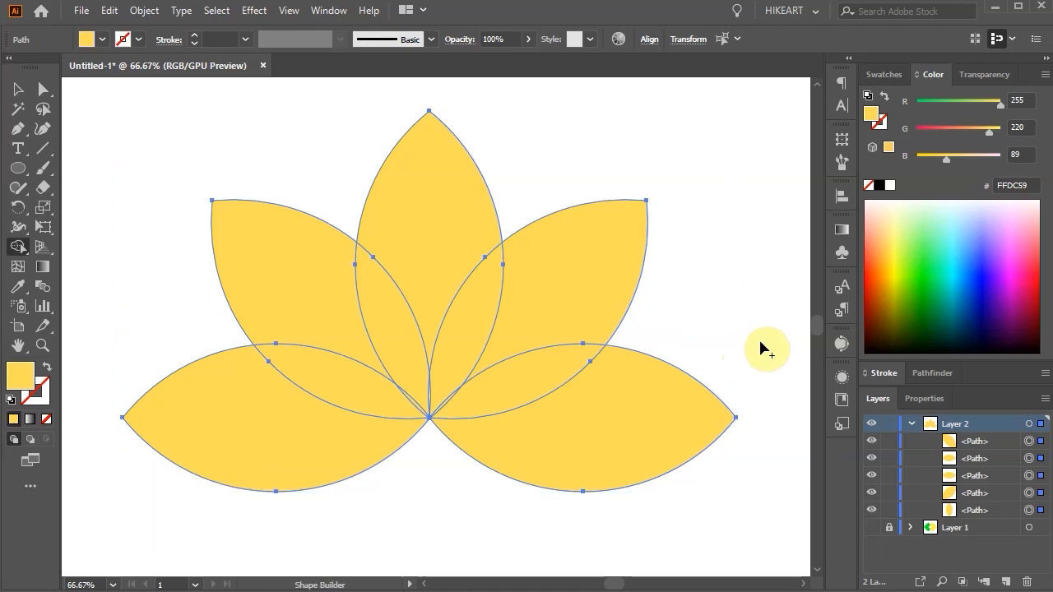
# - Fill lotus petal regions blue, green, orange and pink from Swatches, then undo
pyautogui.click(884, 74)
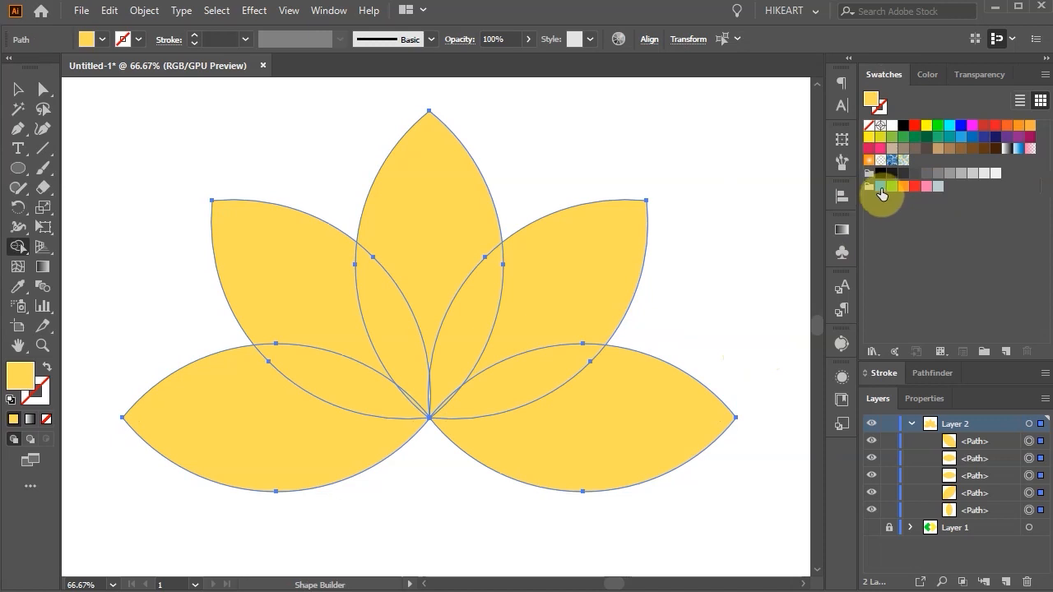
pyautogui.click(880, 186)
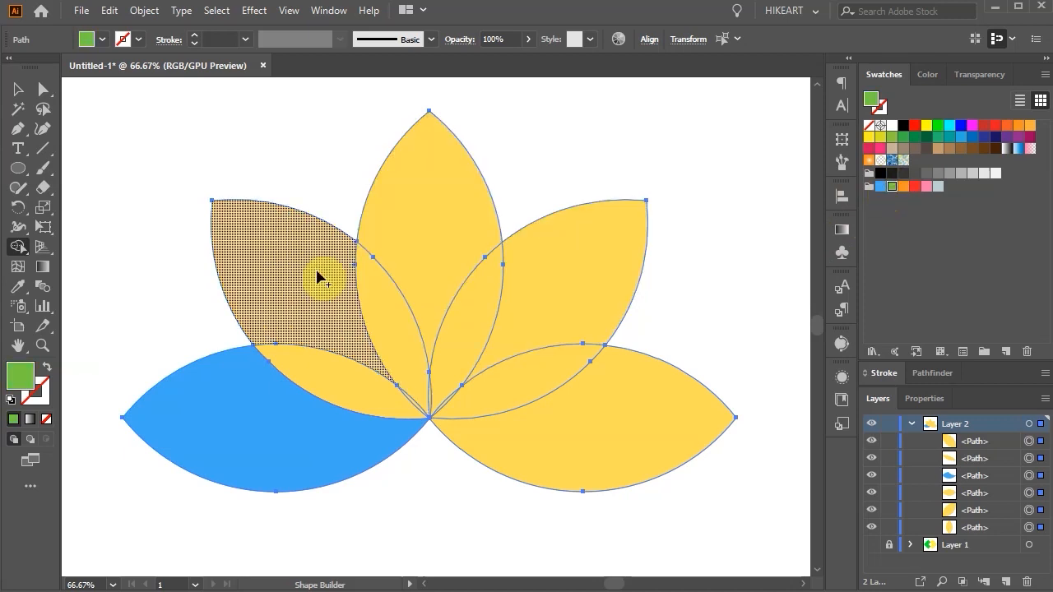
pyautogui.click(891, 186)
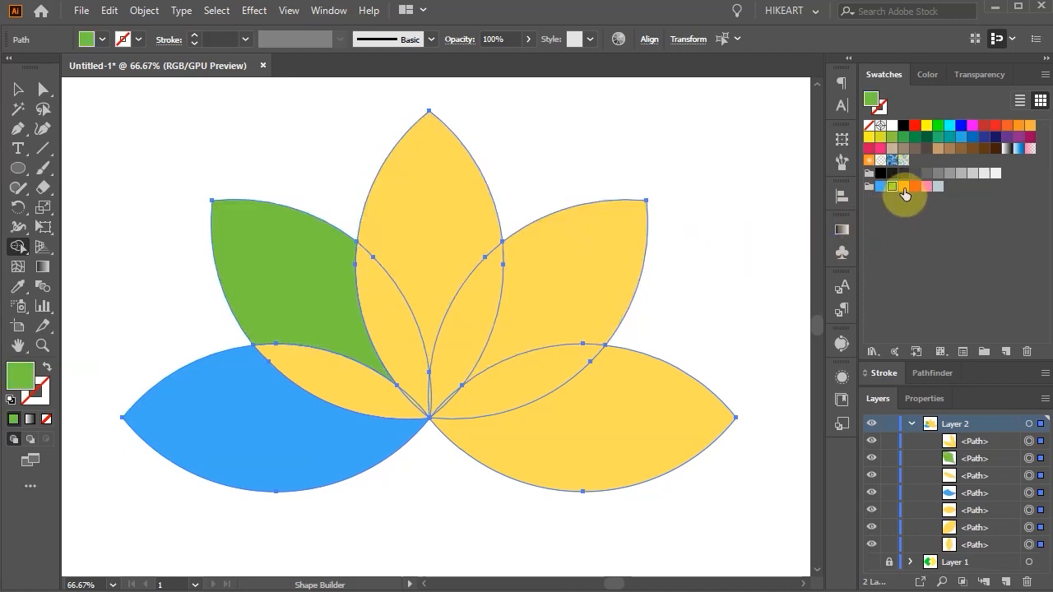
pyautogui.click(903, 186)
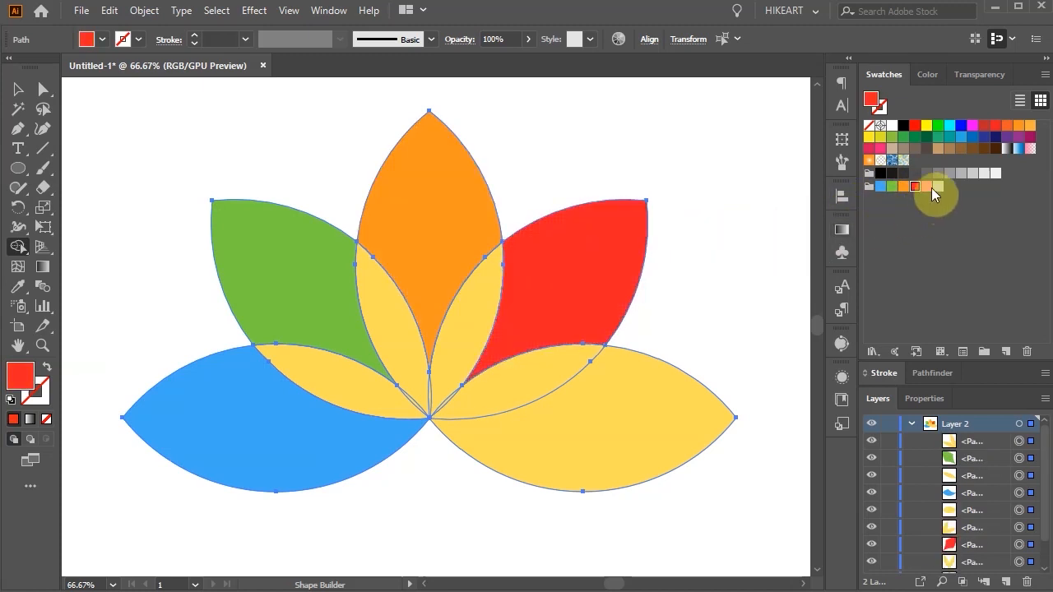
pyautogui.click(914, 185)
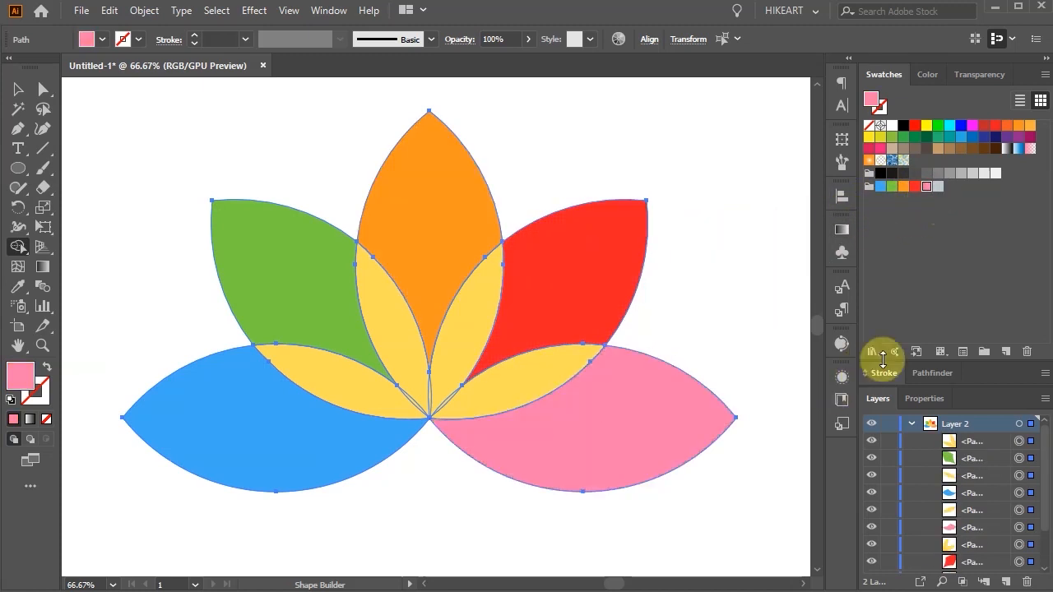
pyautogui.press('ctrl+z')
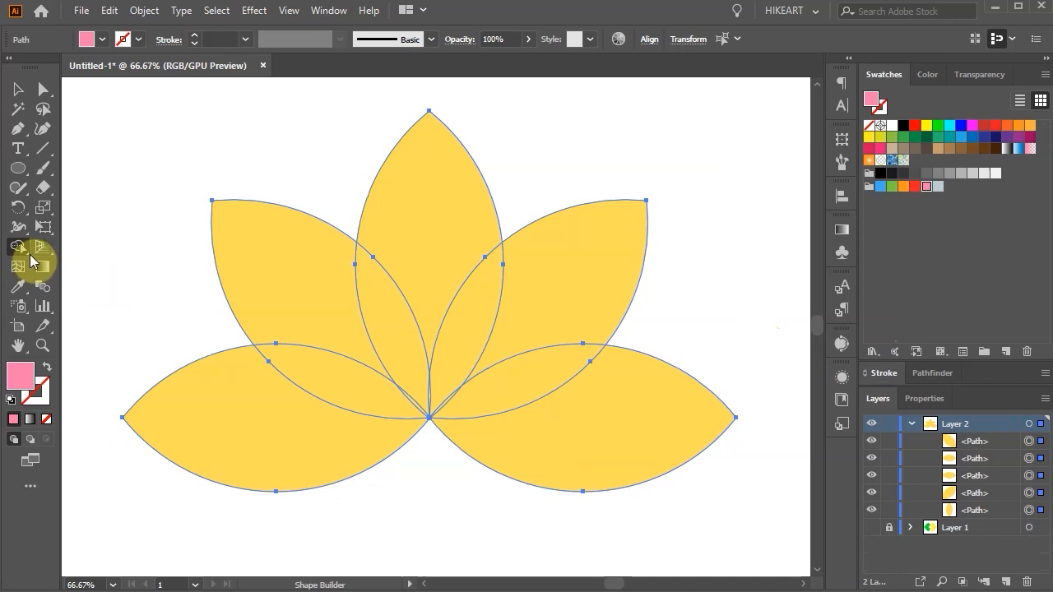
# - Turn on Cursor Swatch Preview in the Shape Builder options
pyautogui.doubleClick(16, 246)
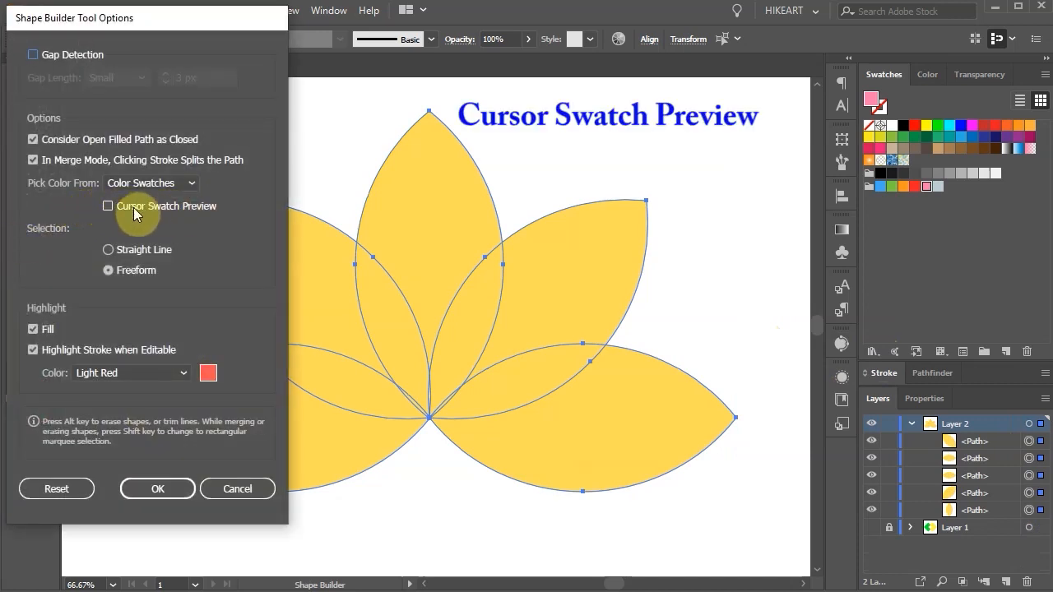
pyautogui.click(109, 206)
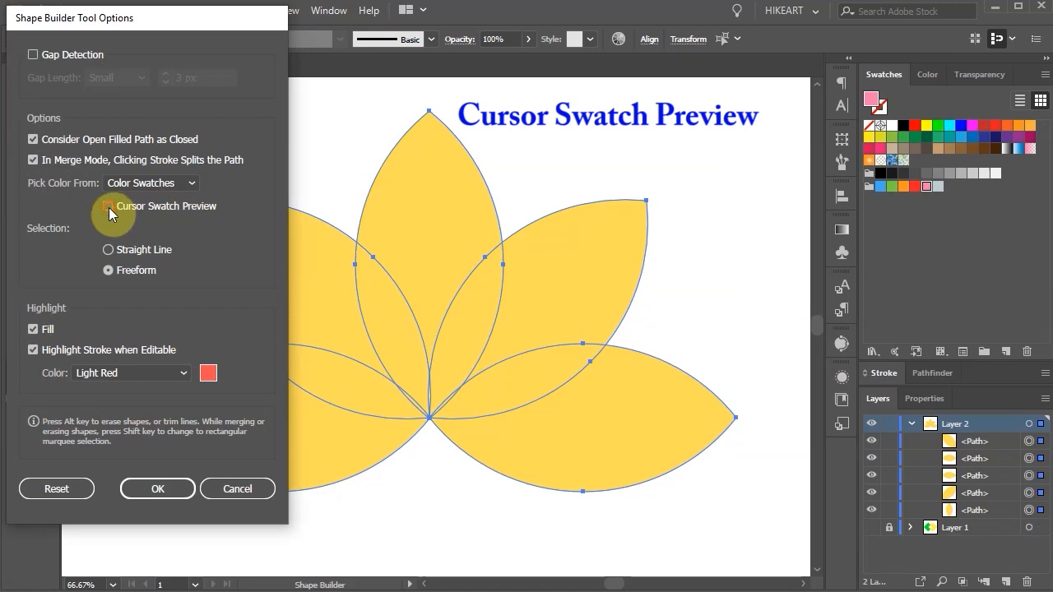
pyautogui.click(157, 488)
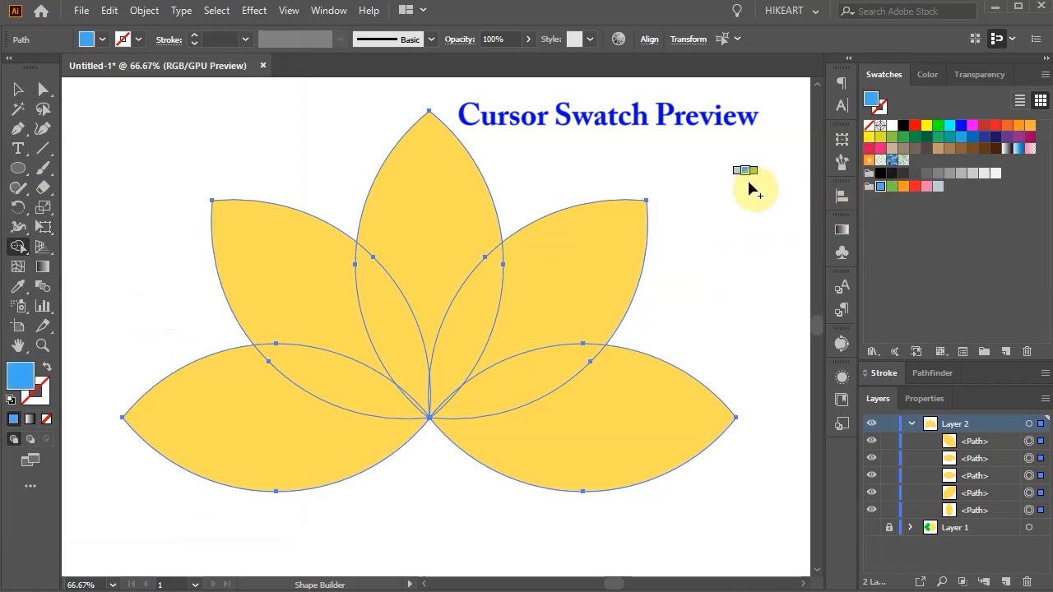
# - Fill the lower-left petal region blue and confirm the merge options again
pyautogui.click(246, 399)
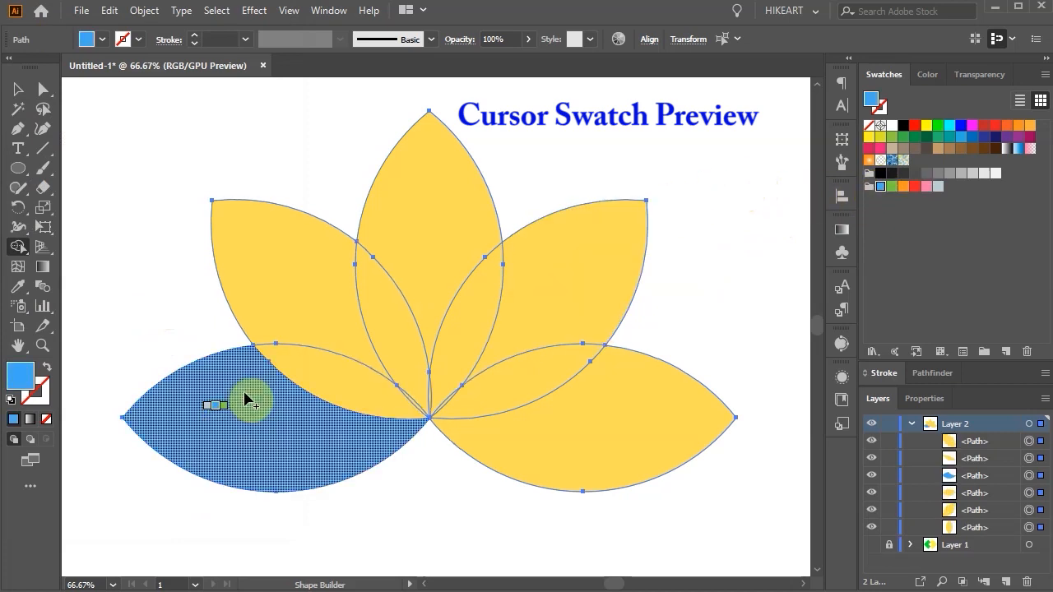
pyautogui.click(321, 300)
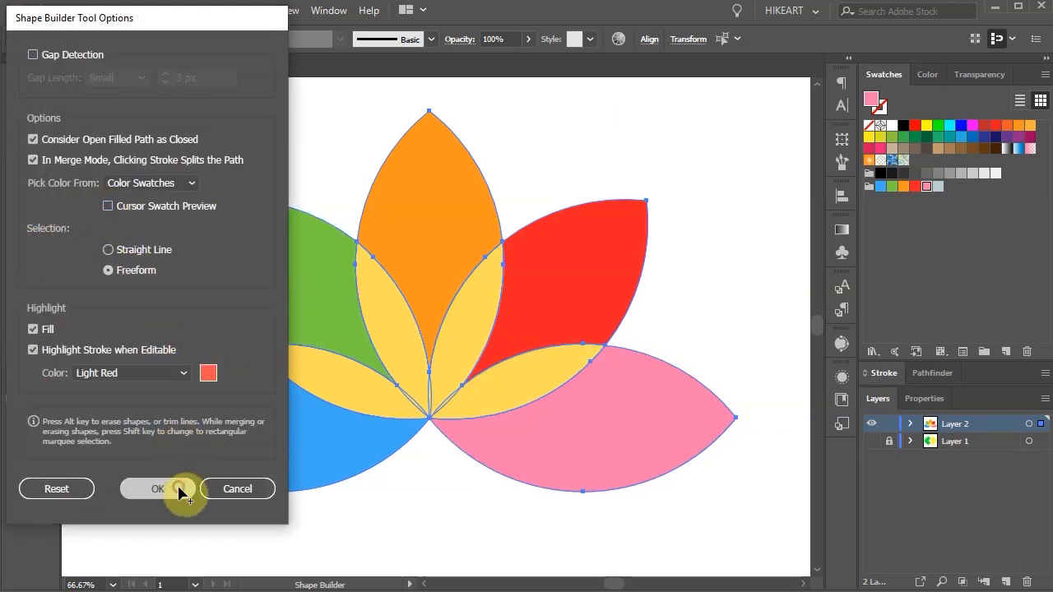
pyautogui.click(152, 489)
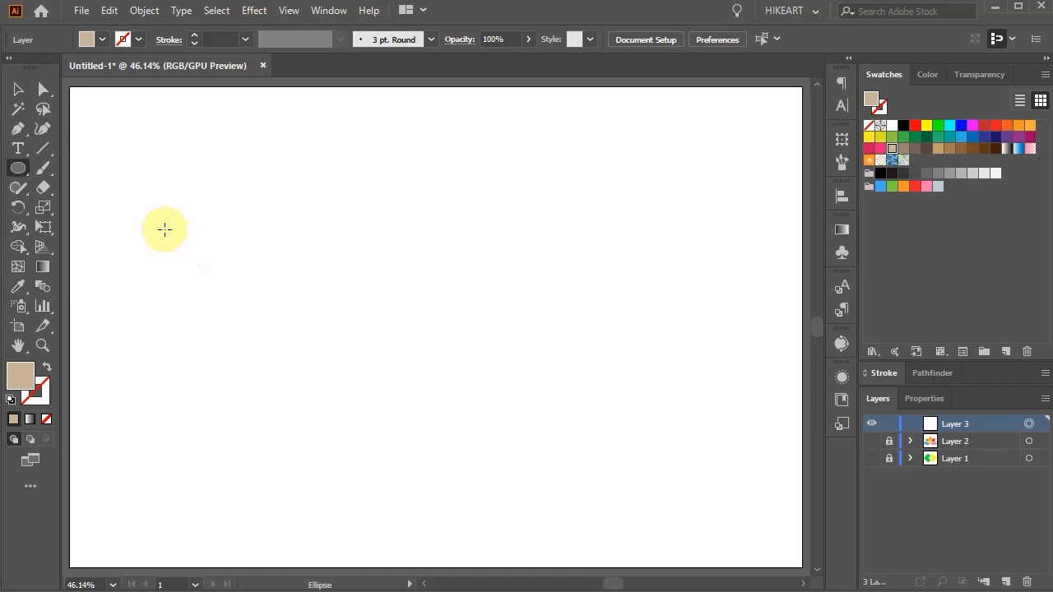
# - Fill the gap between the four beige circles green with Shape Builder
pyautogui.moveTo(165, 230); pyautogui.dragTo(417, 329)
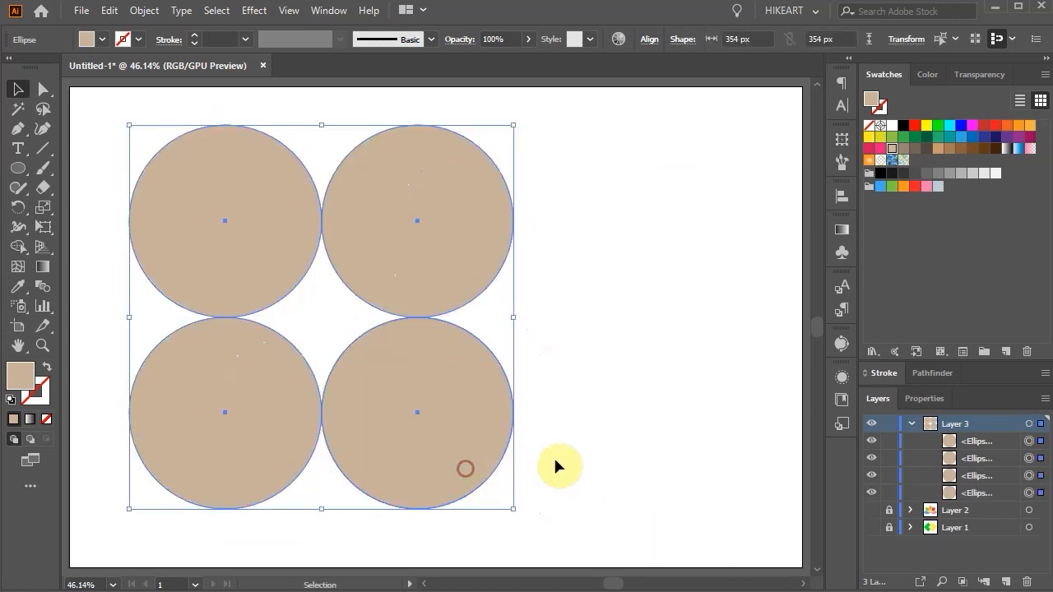
pyautogui.press('shift+m')
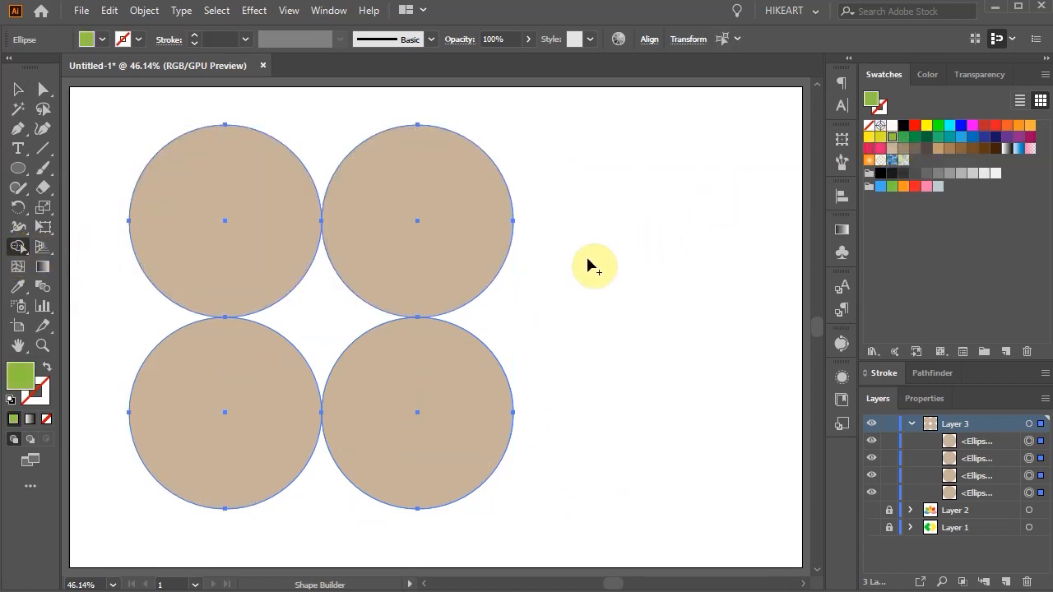
pyautogui.click(320, 320)
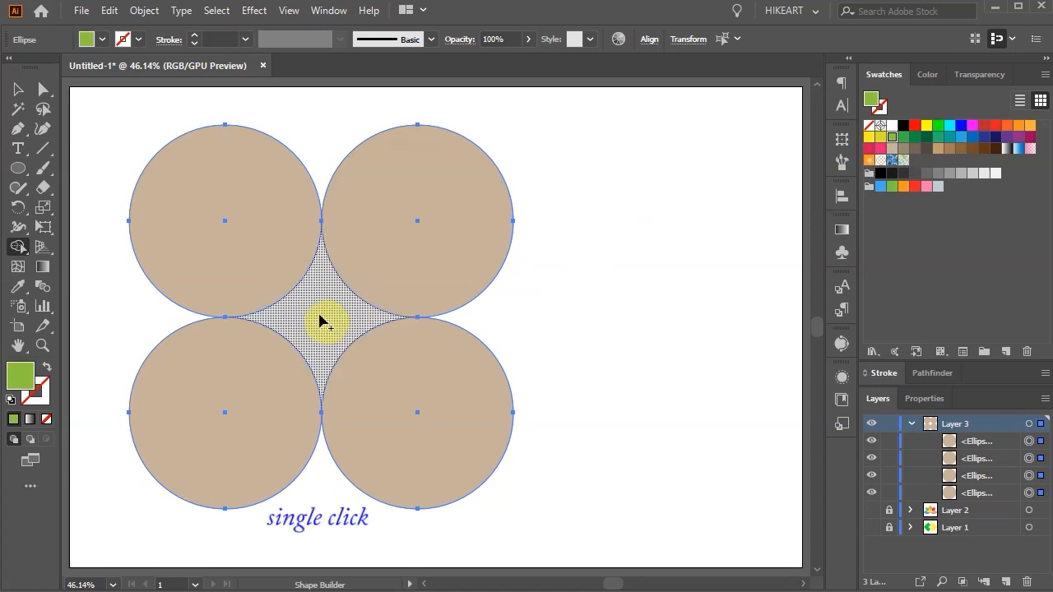
pyautogui.click(325, 321)
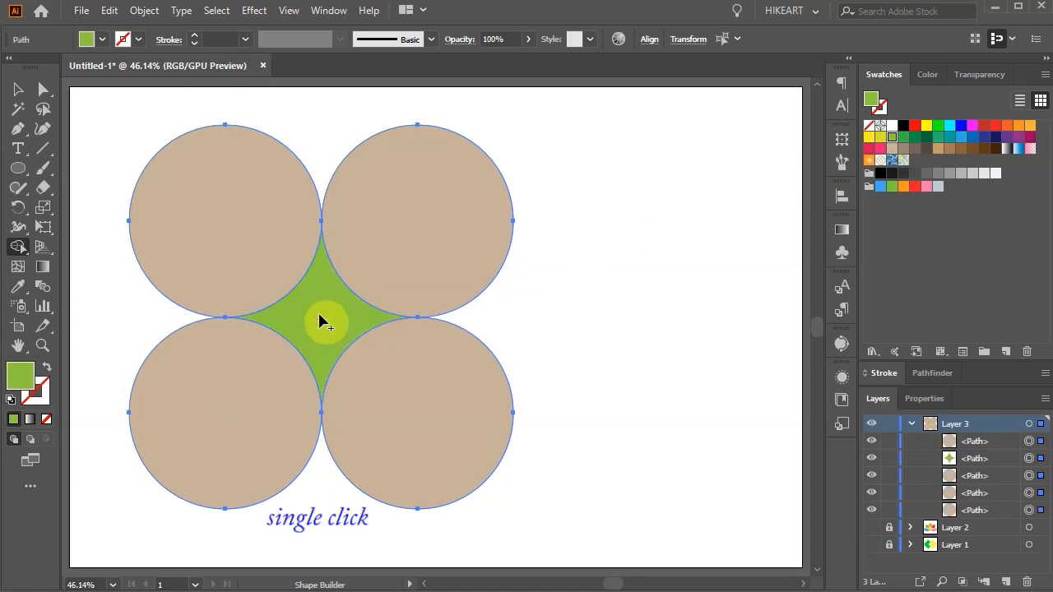
# - Move the green star to the right of the circles and reselect the circles
pyautogui.moveTo(326, 321); pyautogui.dragTo(677, 357)
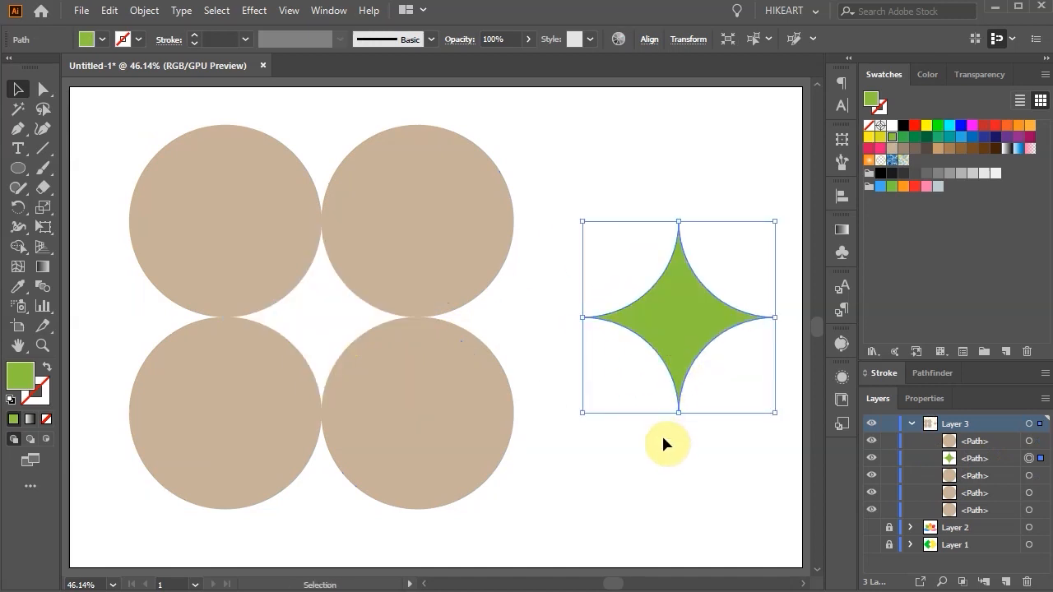
pyautogui.click(411, 251)
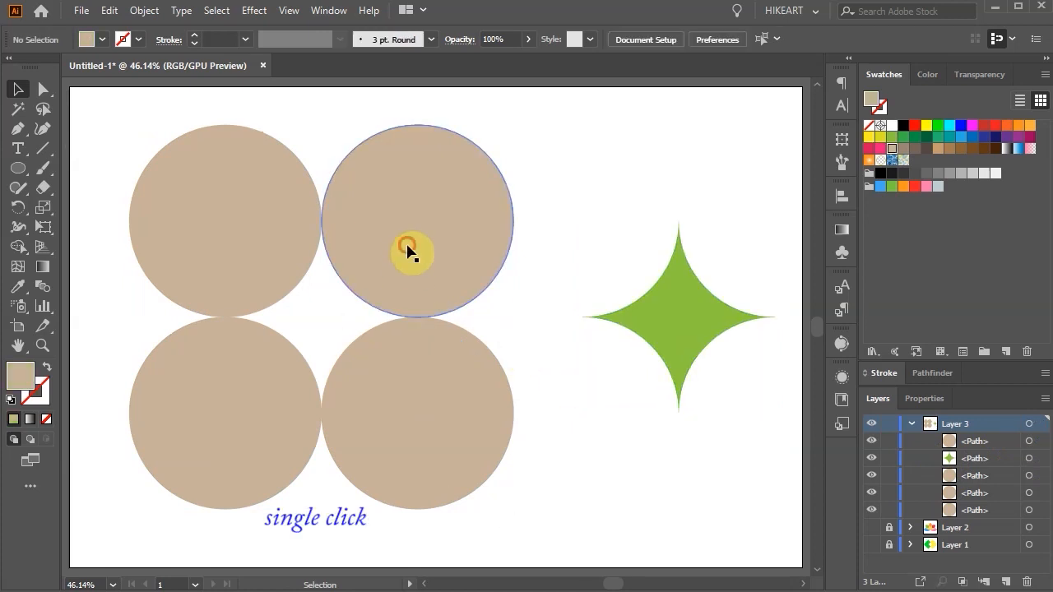
pyautogui.click(416, 251)
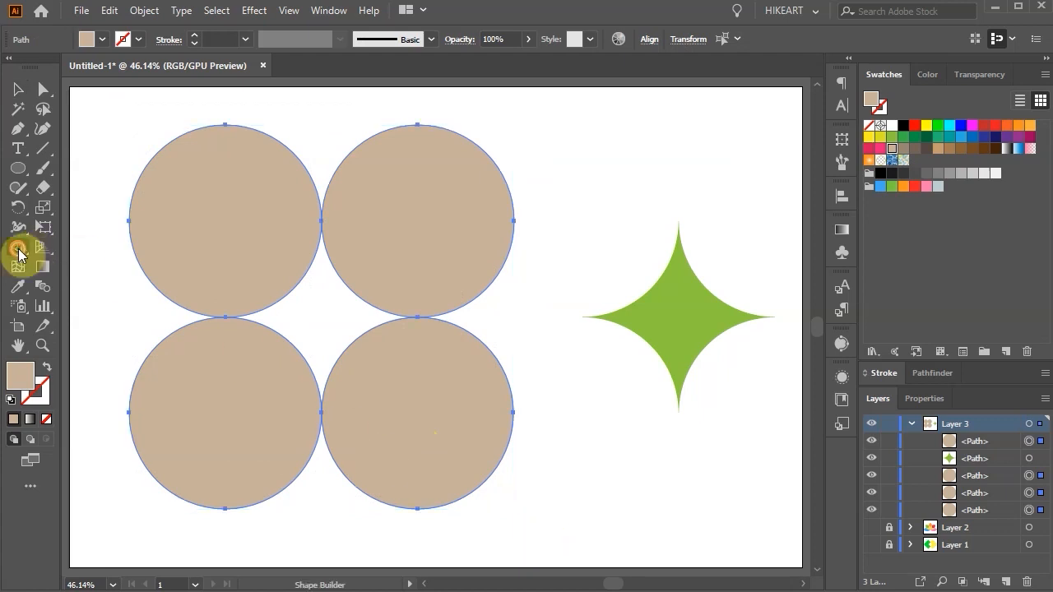
# - Enable Shape Builder Gap Detection with a custom 0.01 px gap length
pyautogui.doubleClick(18, 253)
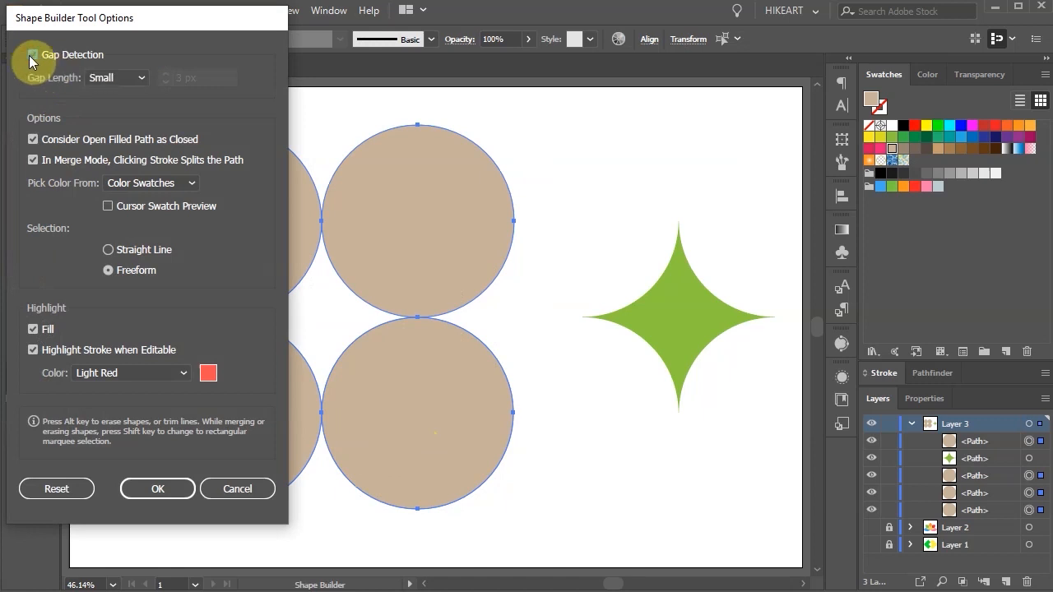
pyautogui.click(33, 54)
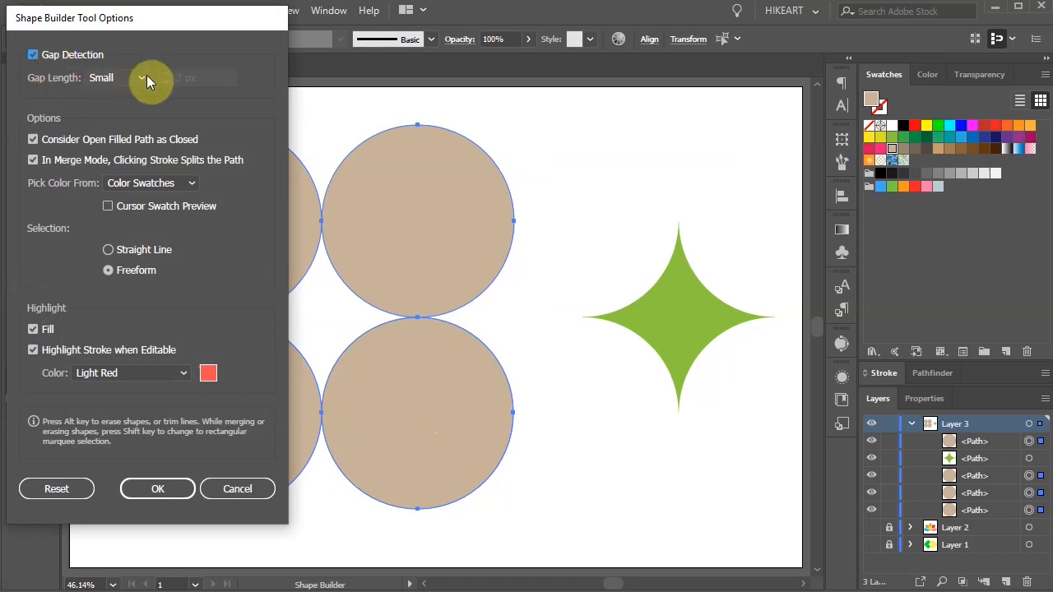
pyautogui.click(141, 77)
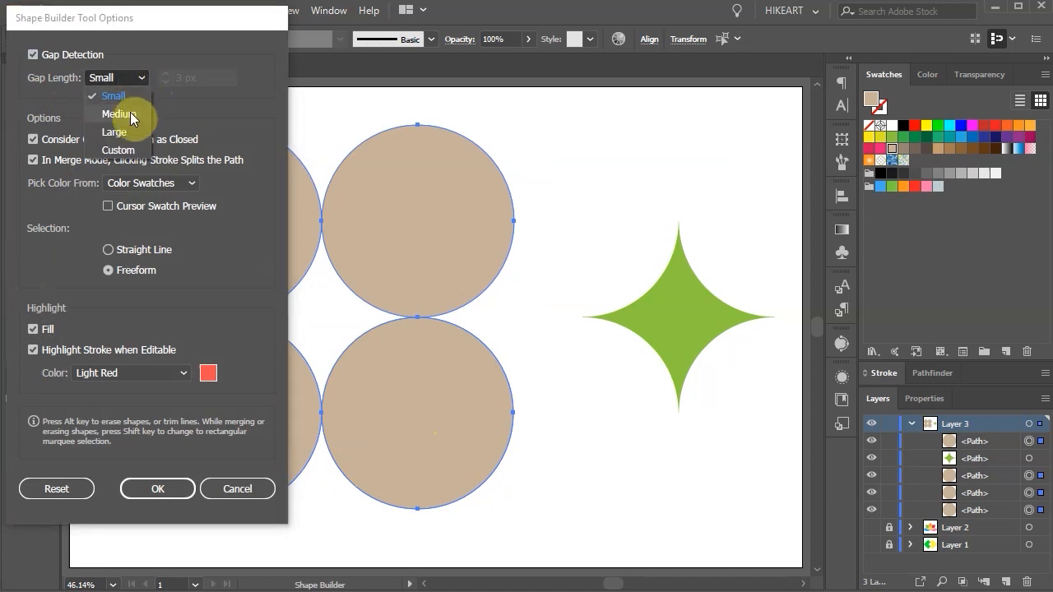
pyautogui.moveTo(127, 132)
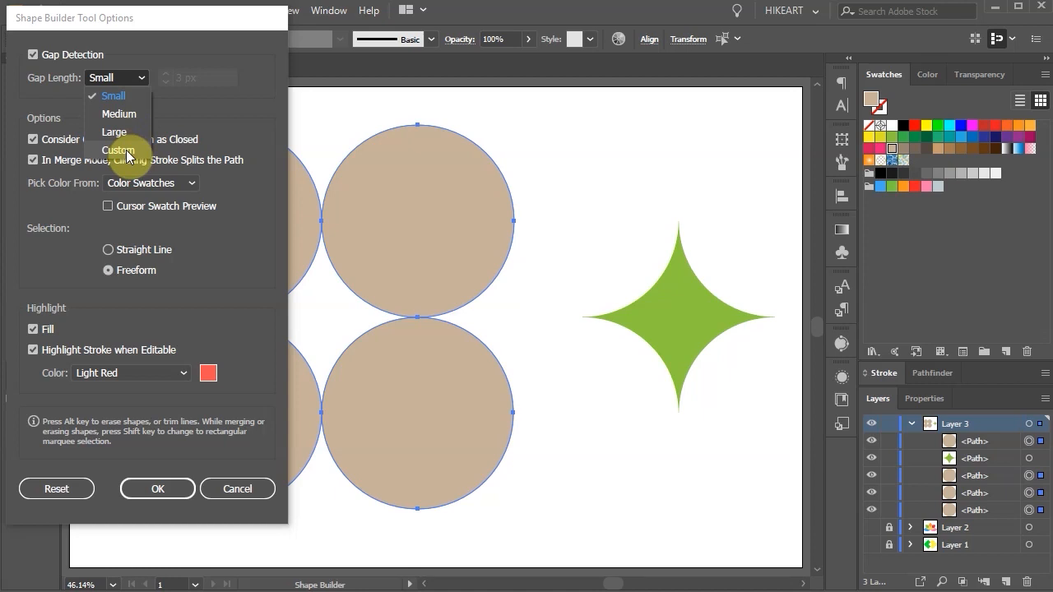
pyautogui.click(118, 149)
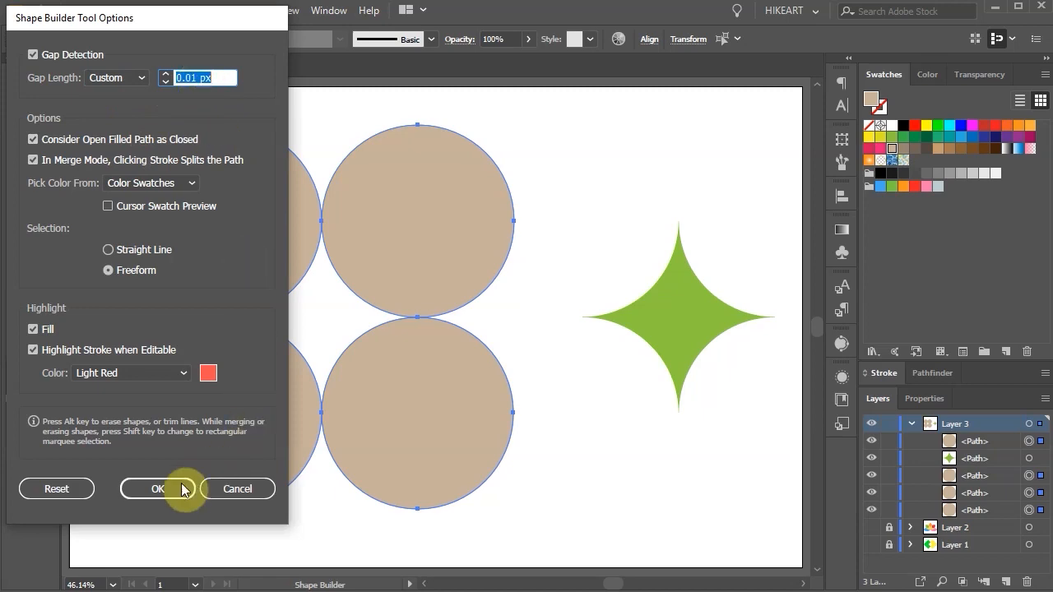
pyautogui.click(148, 489)
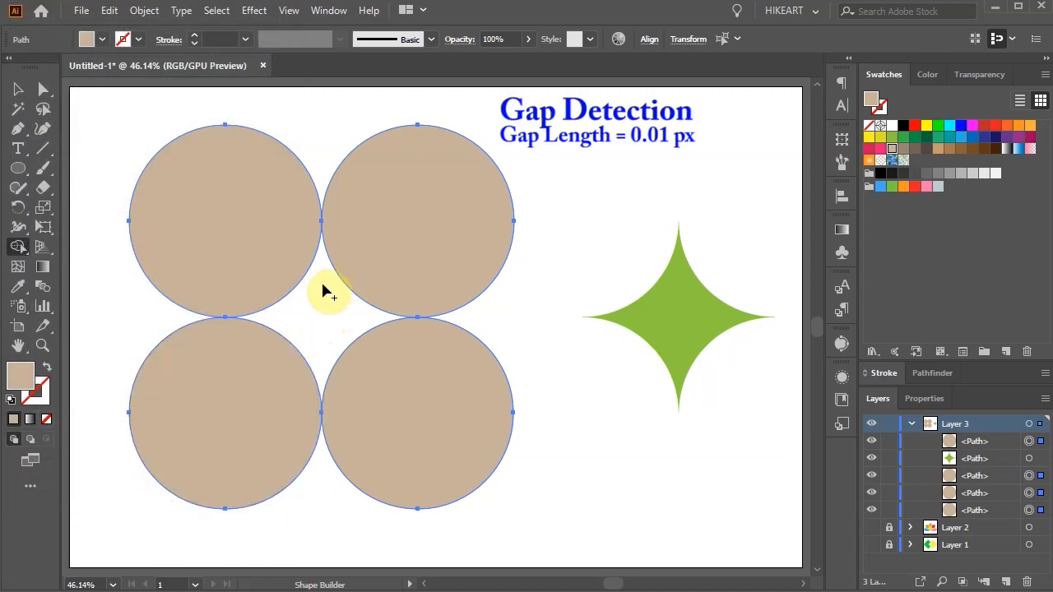
pyautogui.moveTo(358, 323)
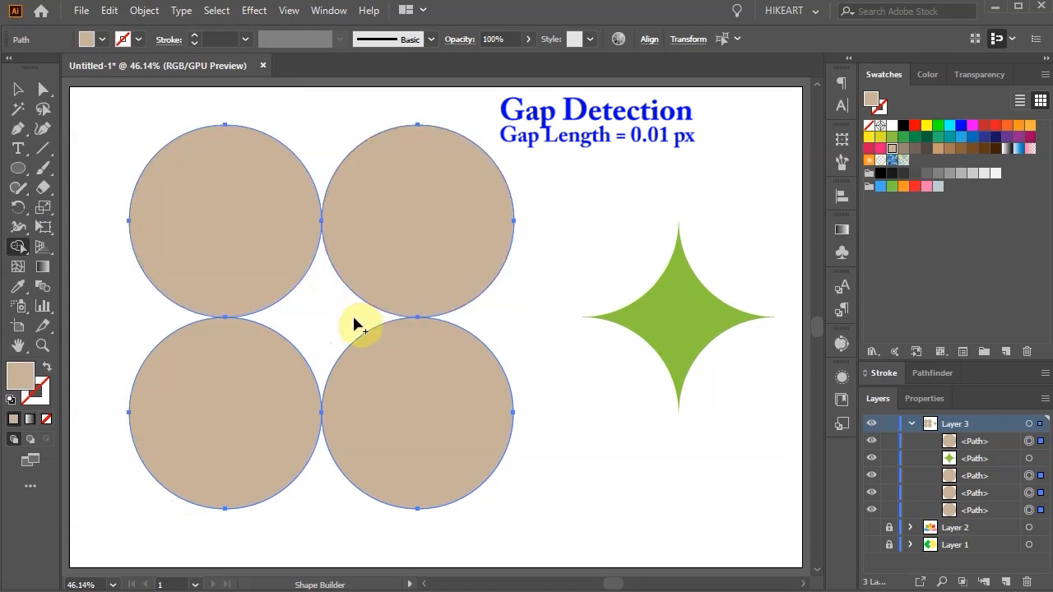
# - Reopen the Shape Builder options and confirm a custom 2 px gap length
pyautogui.doubleClick(18, 246)
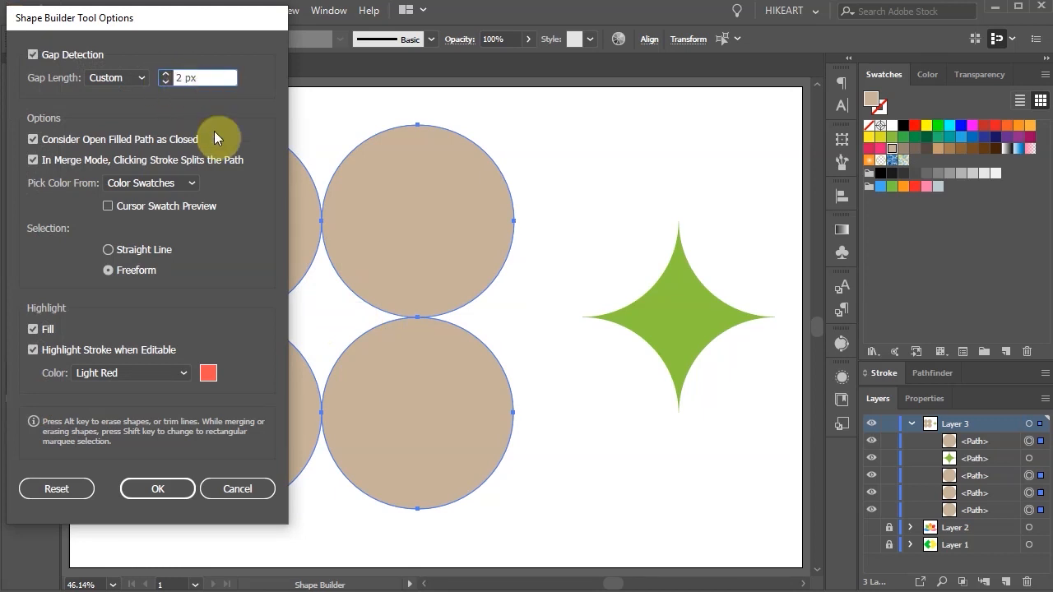
pyautogui.click(157, 488)
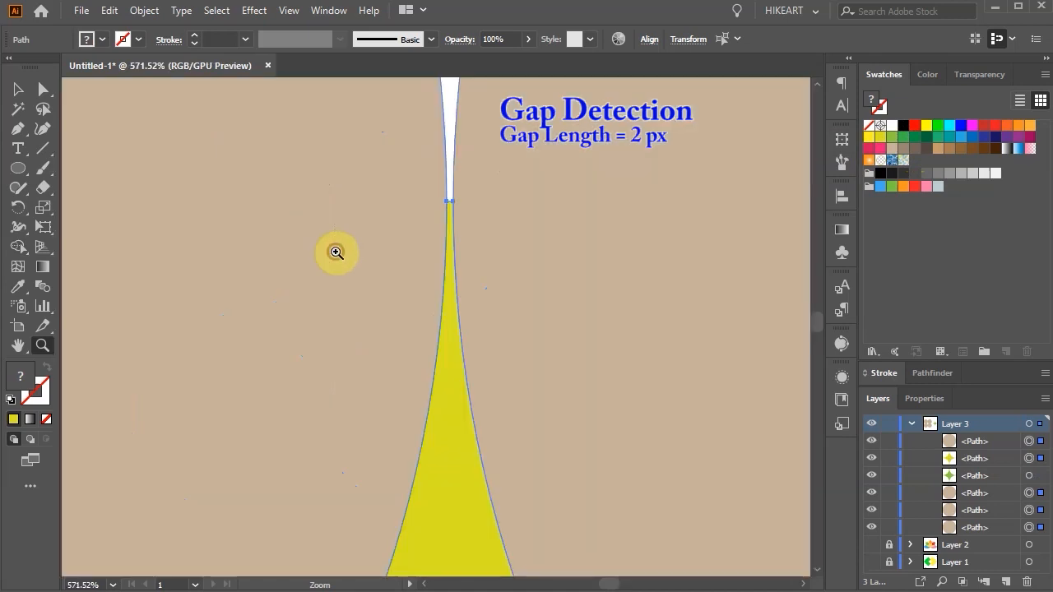
pyautogui.moveTo(412, 171)
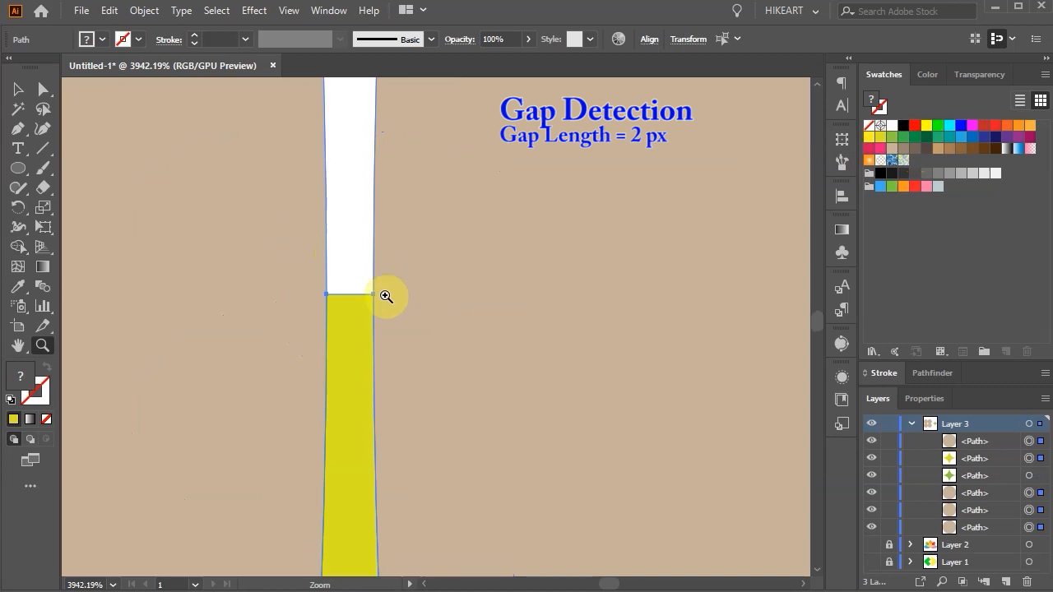
pyautogui.moveTo(323, 294)
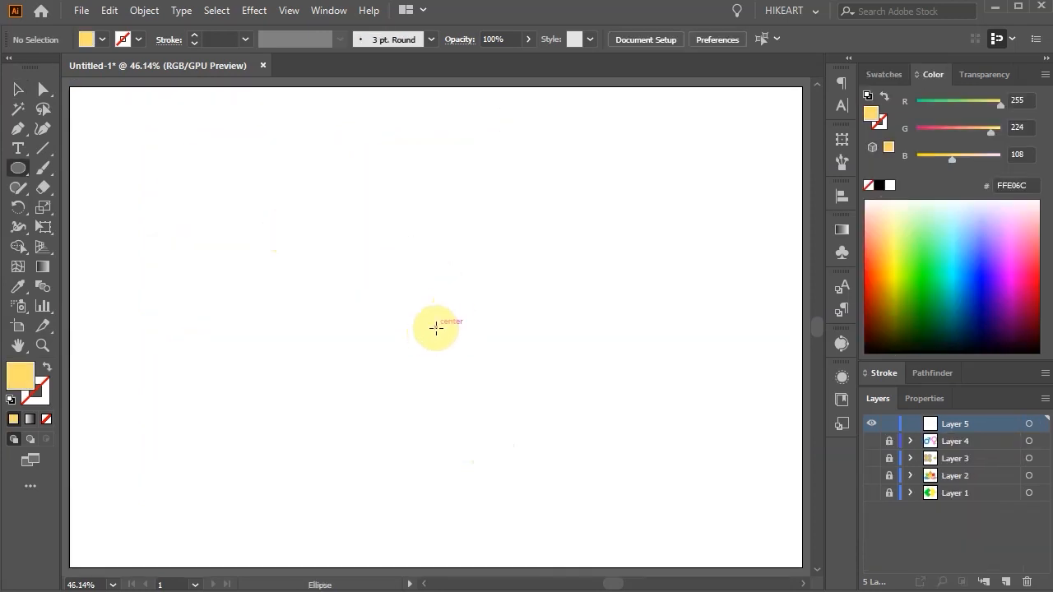
# - Draw a yellow circle and make 72° rotated copies around a shared centre
pyautogui.moveTo(436, 325); pyautogui.dragTo(519, 407)
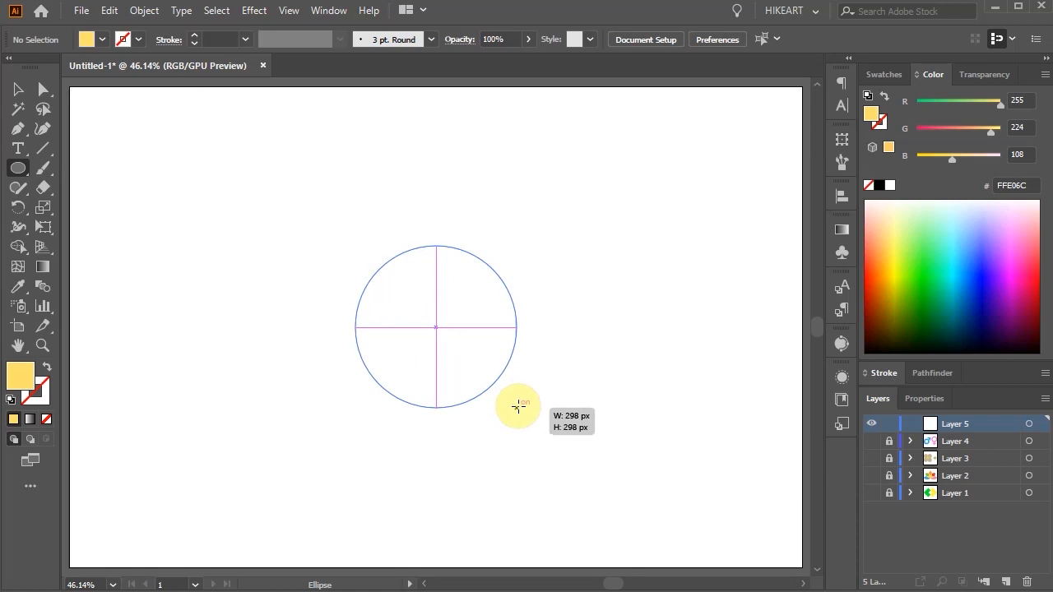
pyautogui.moveTo(517, 404); pyautogui.dragTo(540, 431)
pyautogui.write('3')
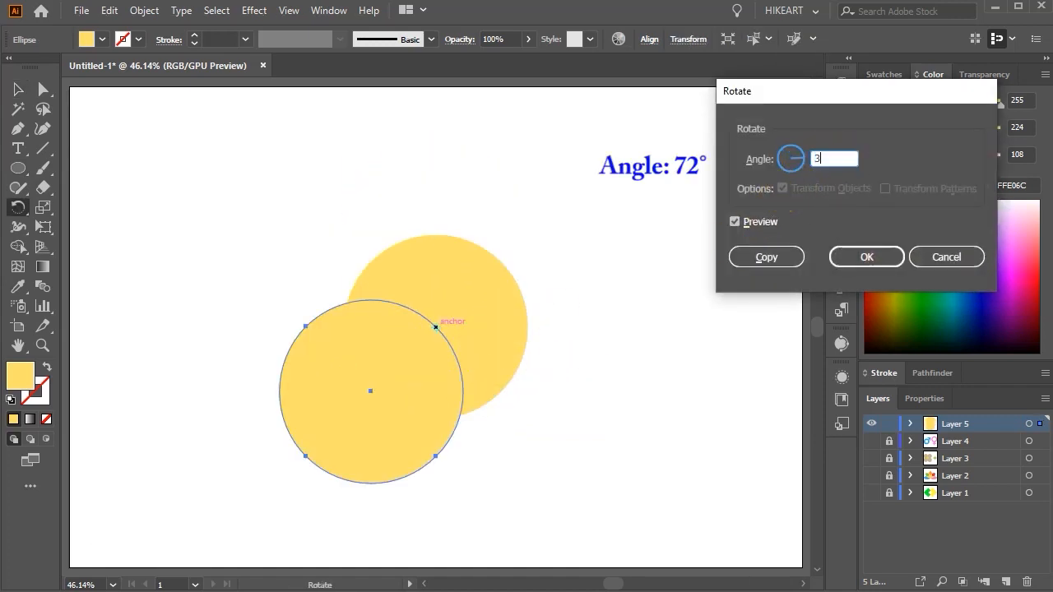
pyautogui.click(765, 256)
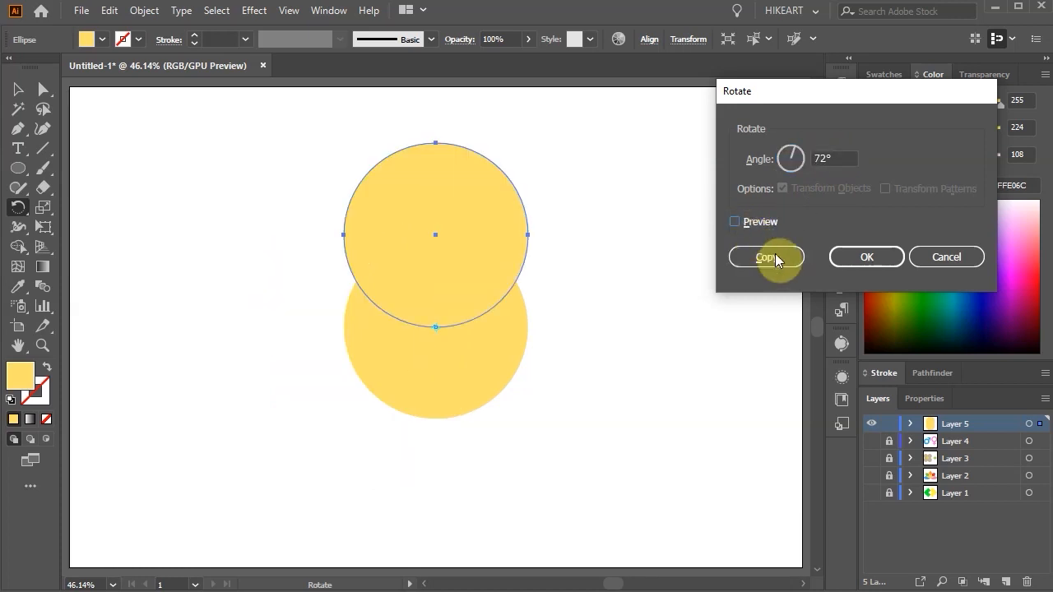
pyautogui.click(765, 256)
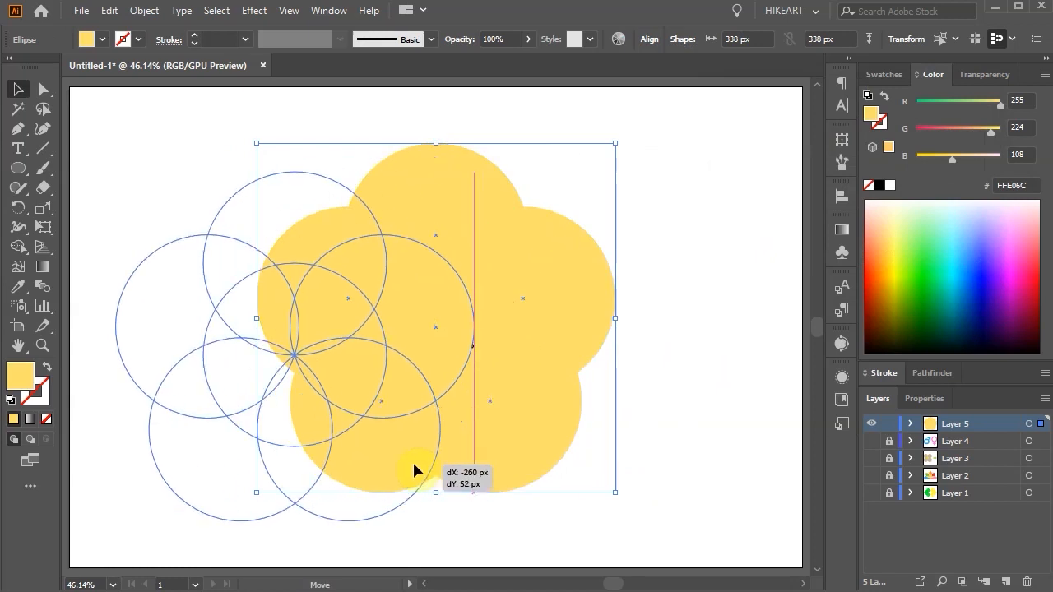
pyautogui.click(18, 247)
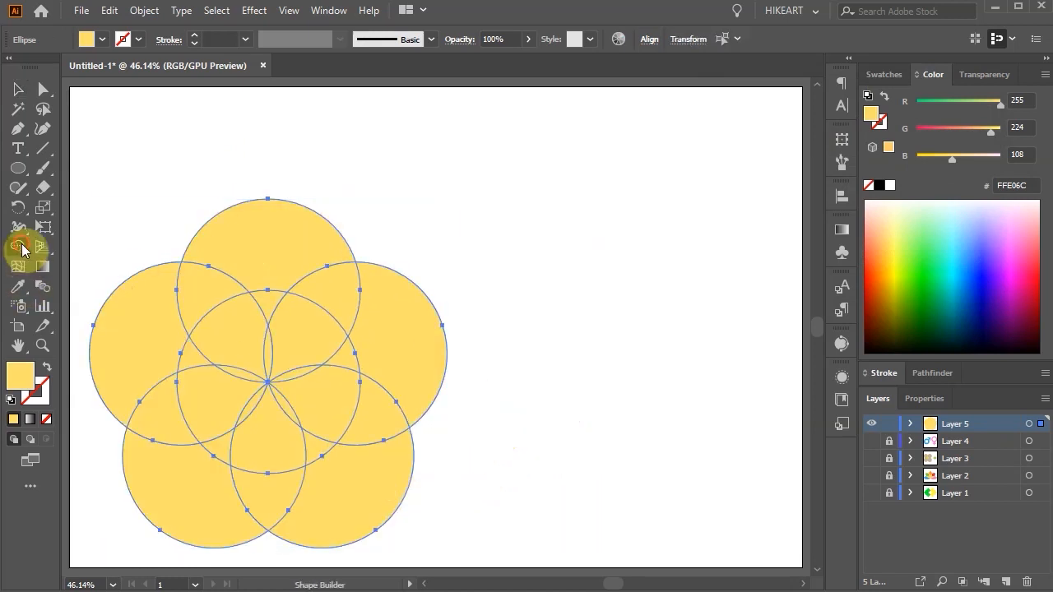
pyautogui.moveTo(572, 411)
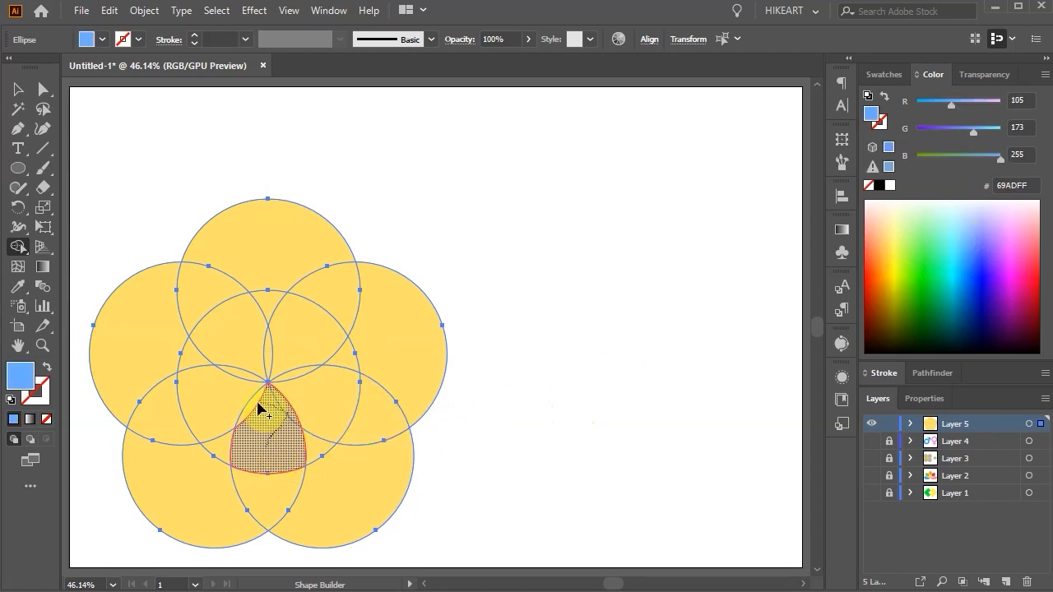
# - Carve the lower petal blue, the left overlap red, and the top overlap green
pyautogui.click(268, 419)
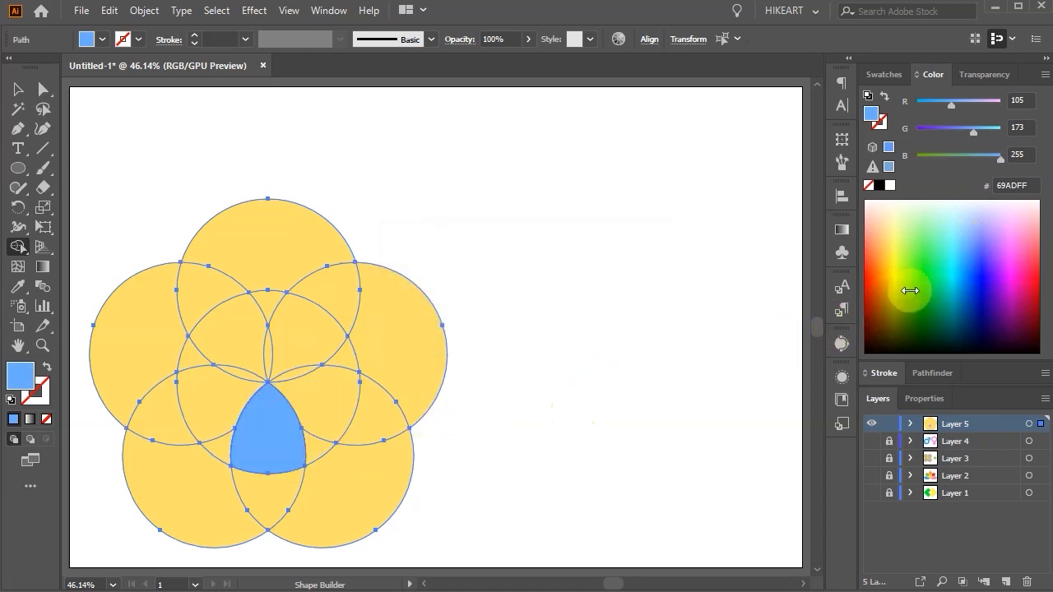
pyautogui.click(910, 290)
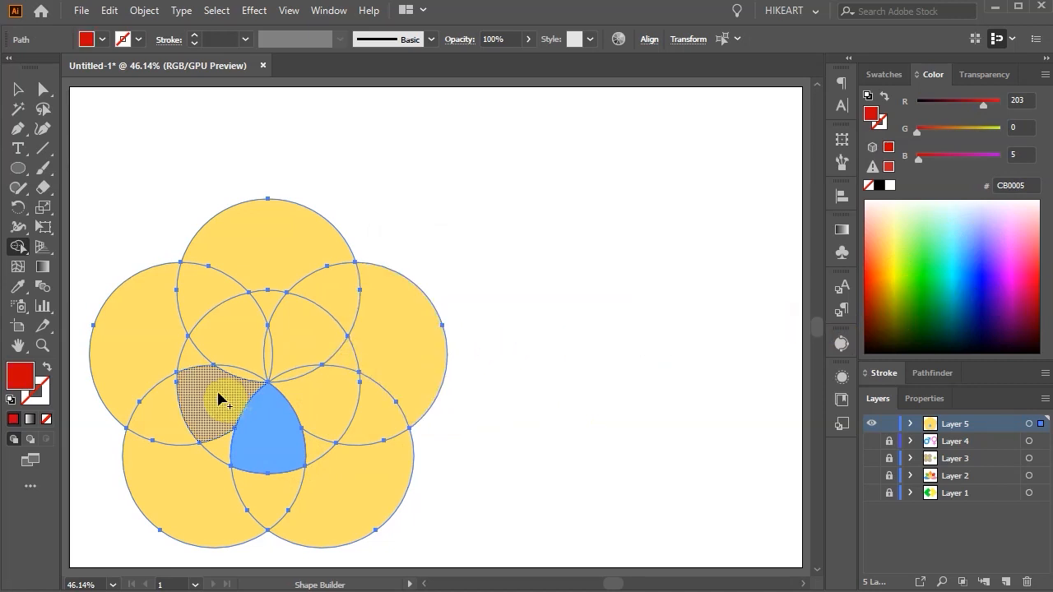
pyautogui.click(223, 403)
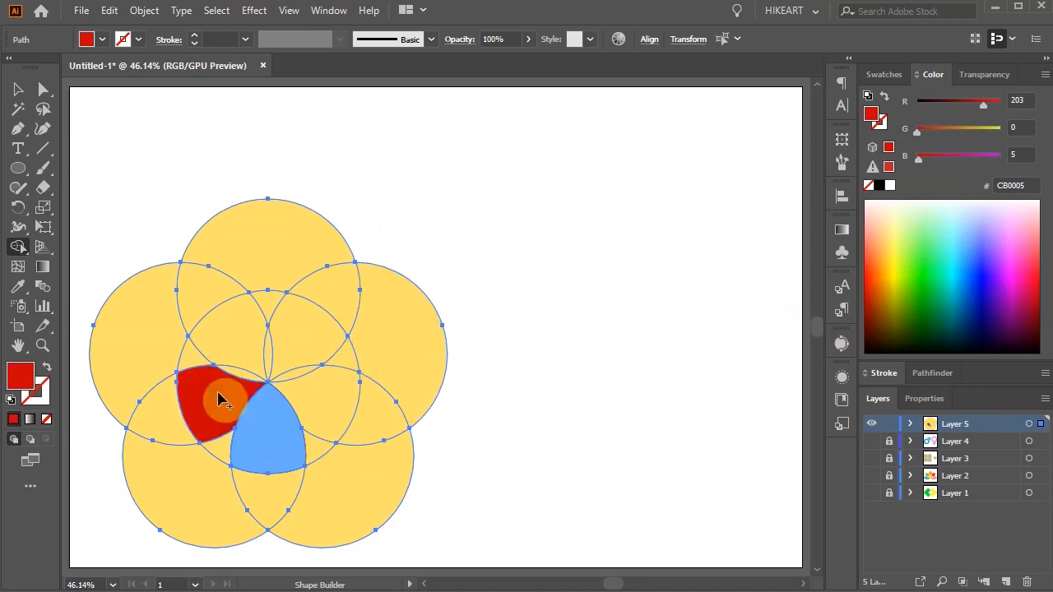
pyautogui.click(222, 403)
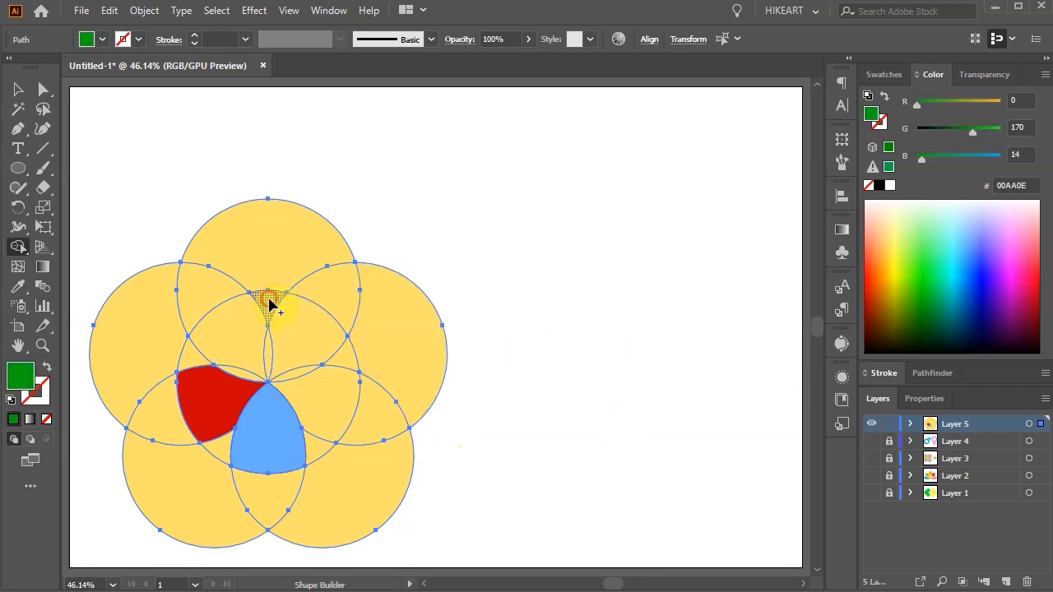
pyautogui.click(269, 299)
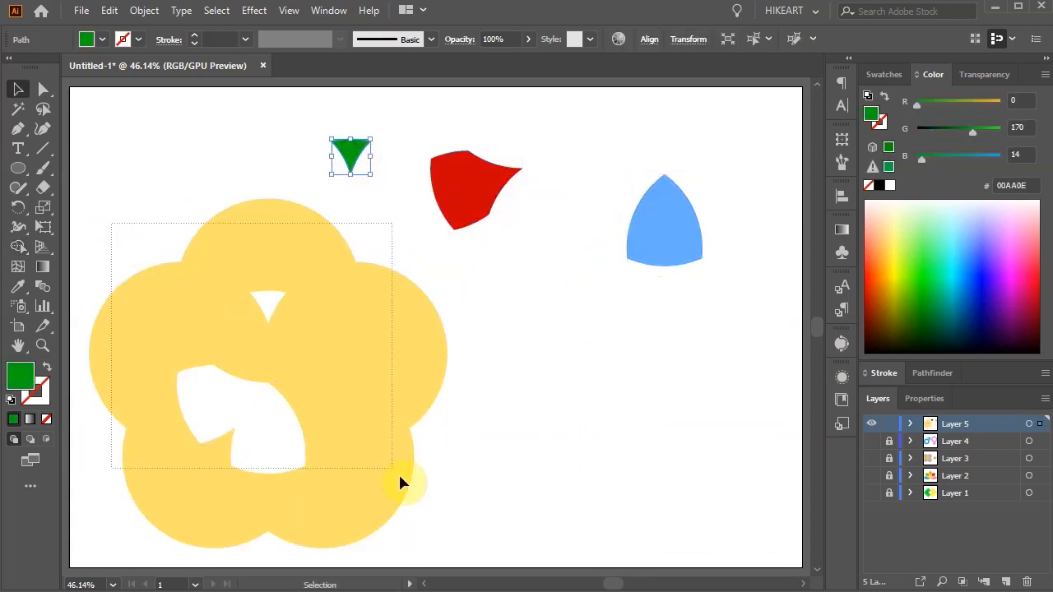
# - Delete the yellow shape, enlarge the blue shield, and fill an offset band yellow
pyautogui.press('Delete')
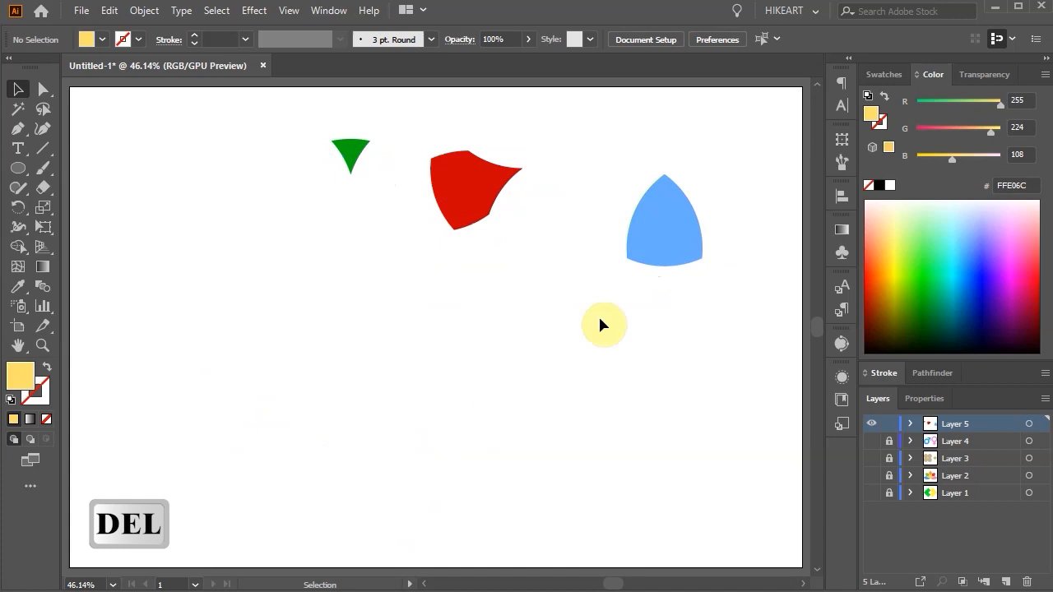
pyautogui.moveTo(664, 222); pyautogui.dragTo(241, 313)
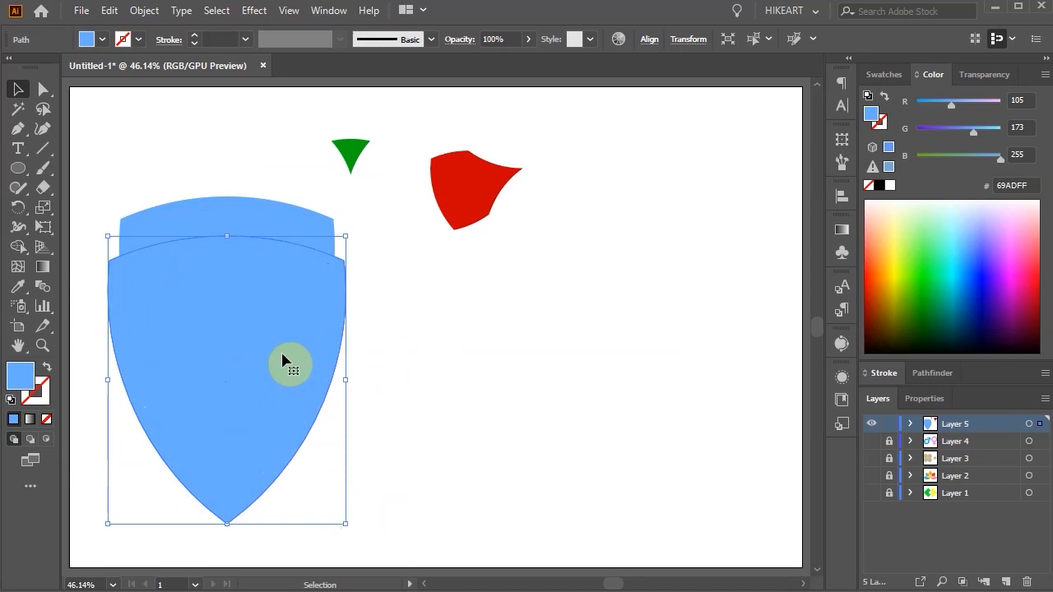
pyautogui.moveTo(288, 362); pyautogui.dragTo(317, 391)
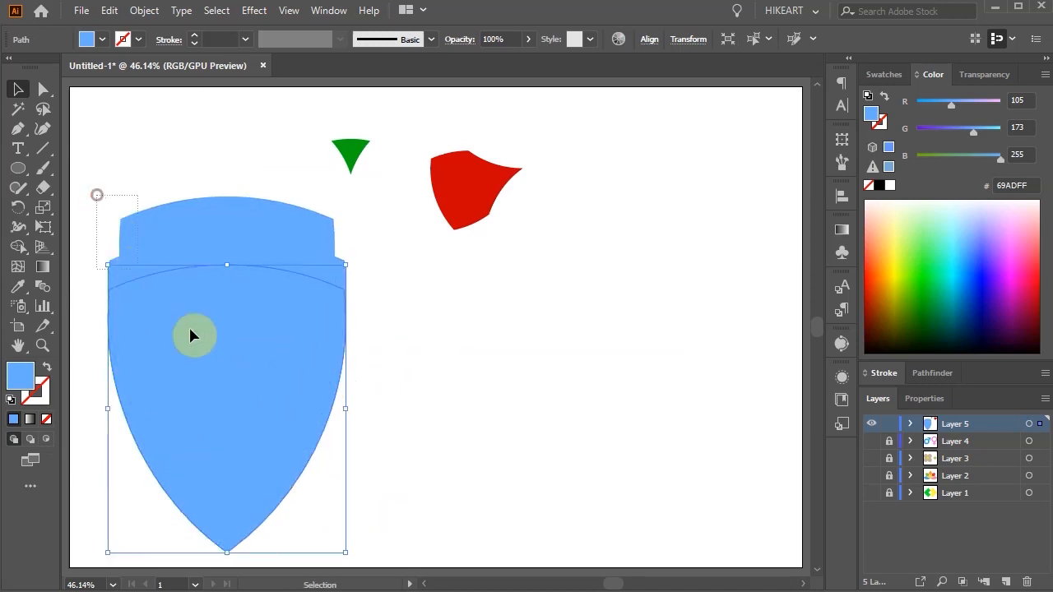
pyautogui.press('shift+m')
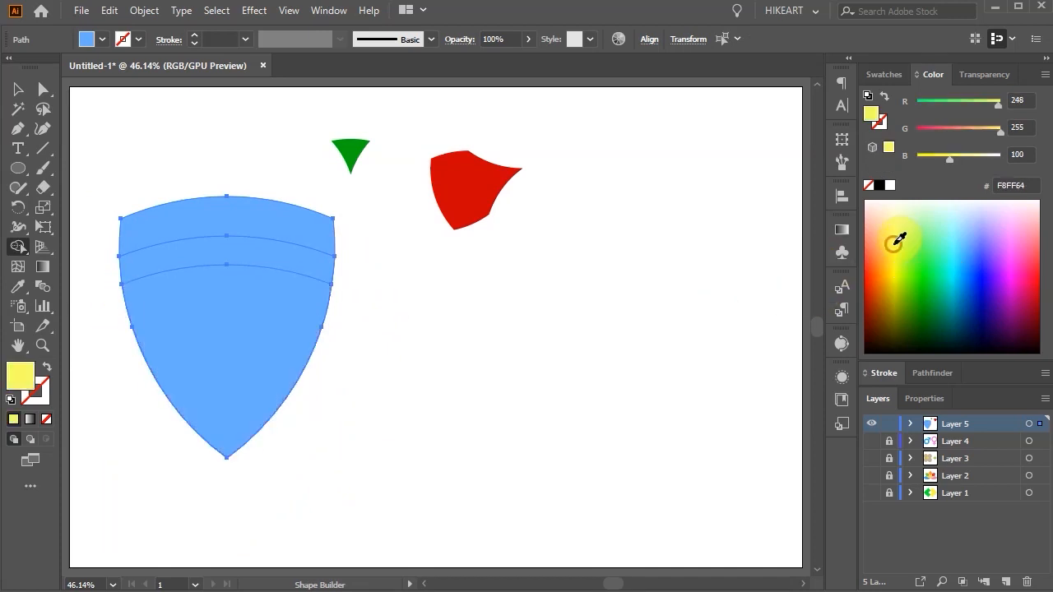
pyautogui.click(319, 272)
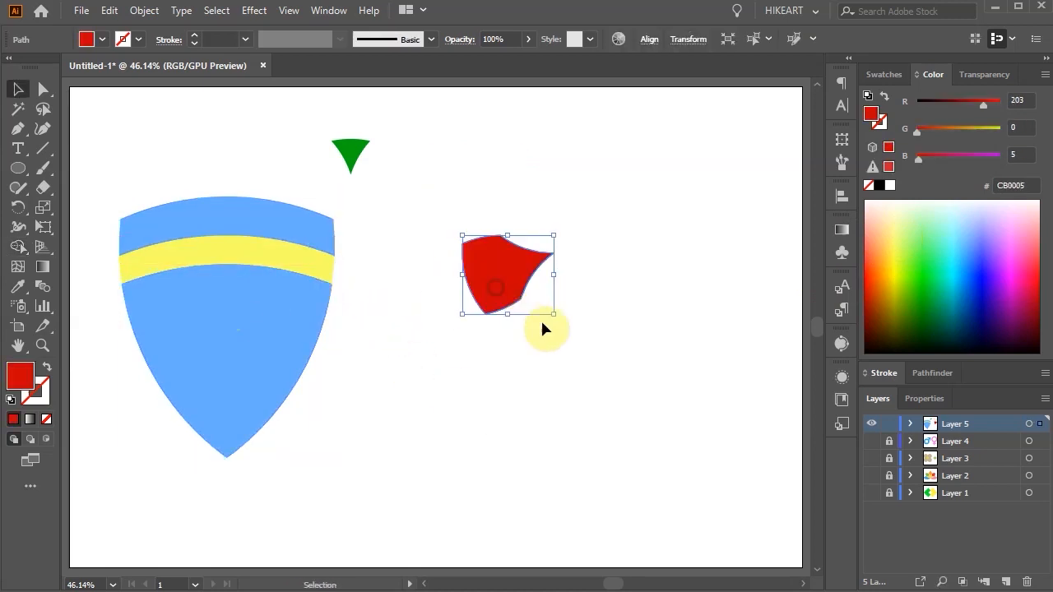
# - Move and rotate the red piece point-up, reshape its anchors, and add a pompom
pyautogui.moveTo(552, 317); pyautogui.dragTo(576, 223)
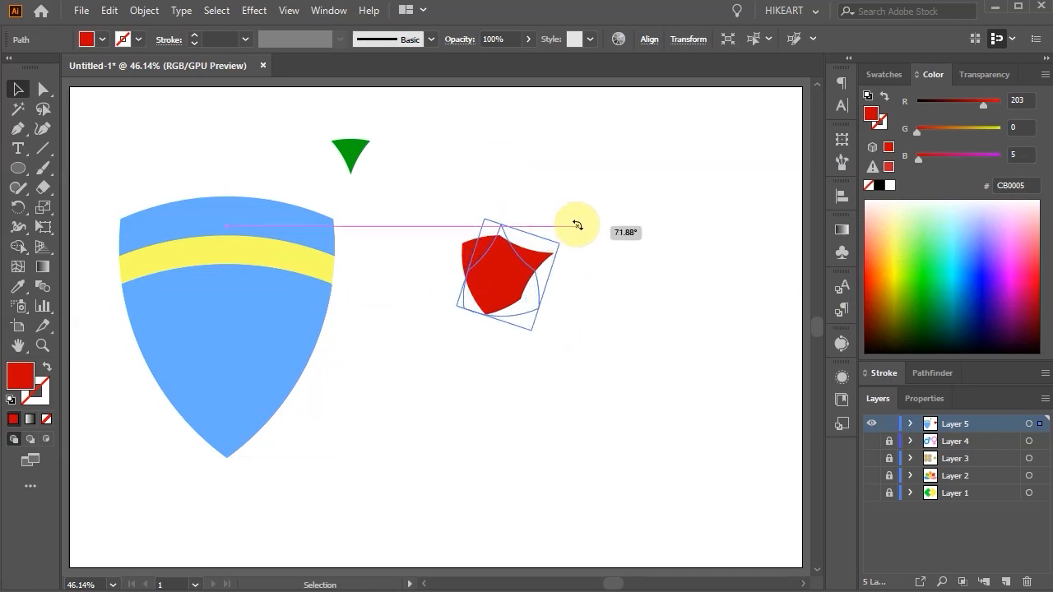
pyautogui.moveTo(576, 224); pyautogui.dragTo(641, 459)
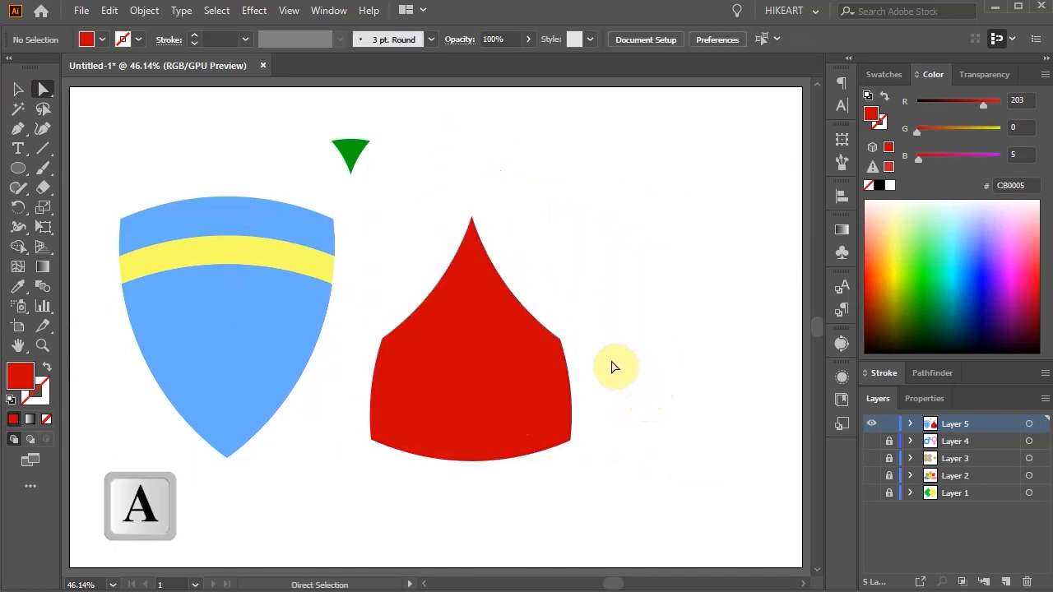
pyautogui.click(532, 329)
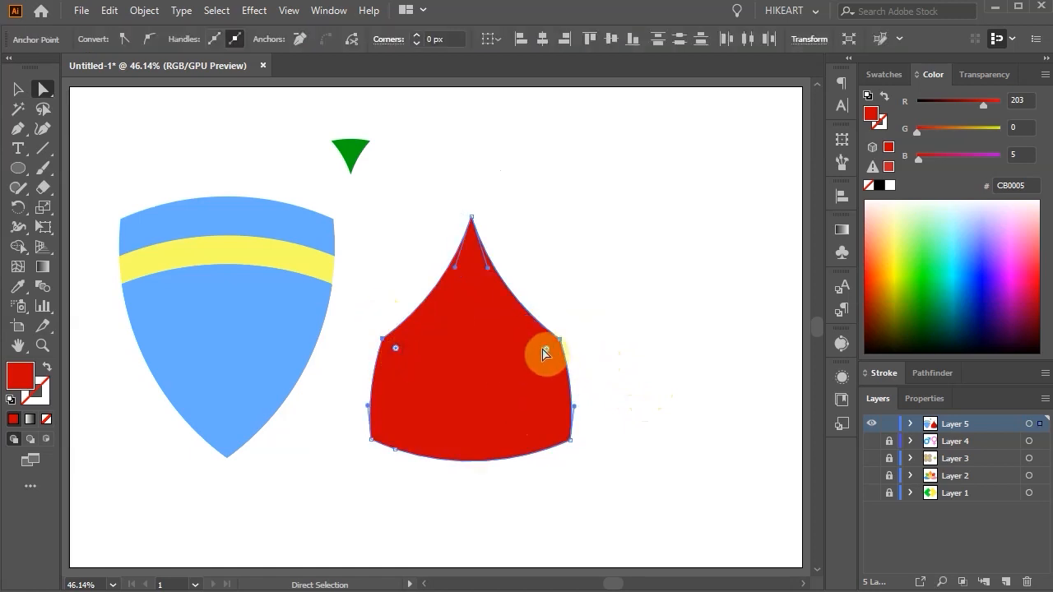
pyautogui.moveTo(545, 353); pyautogui.dragTo(461, 380)
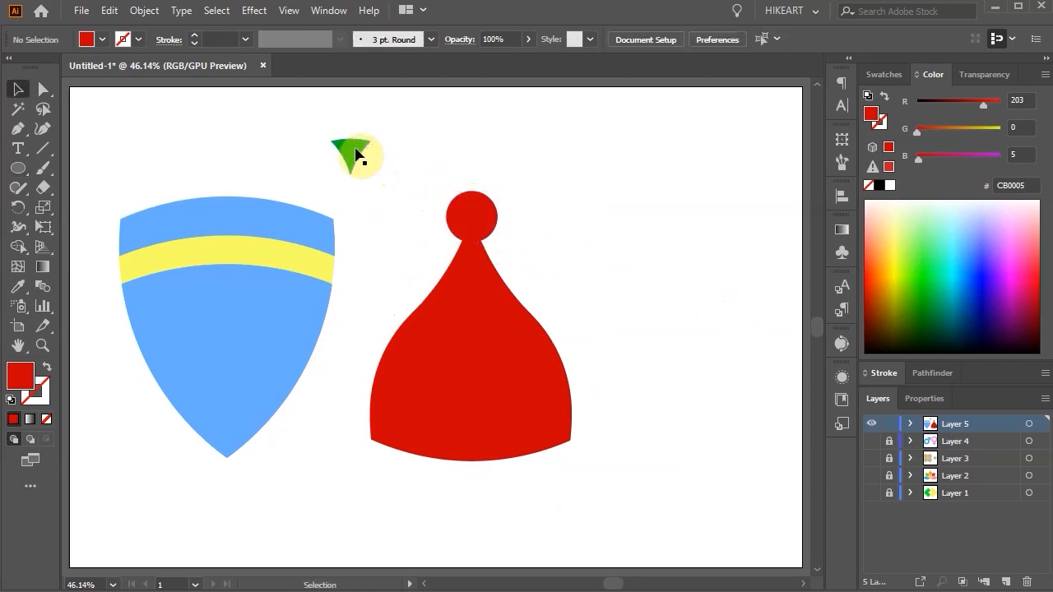
# - Move the green triangle right and enlarge it into stacked tiers with copies
pyautogui.moveTo(358, 157); pyautogui.dragTo(662, 180)
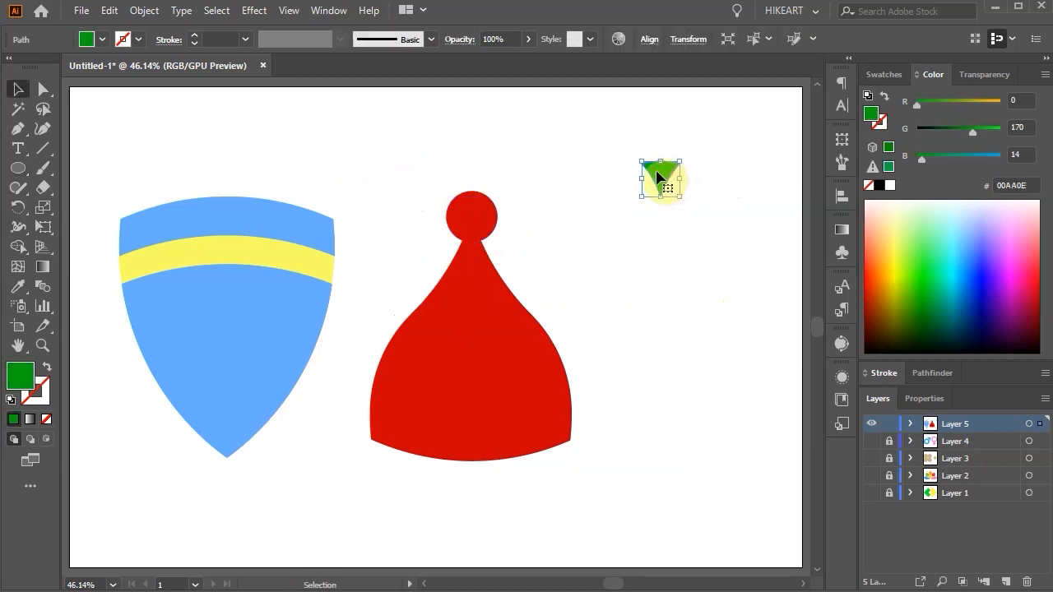
pyautogui.moveTo(666, 176); pyautogui.dragTo(679, 180)
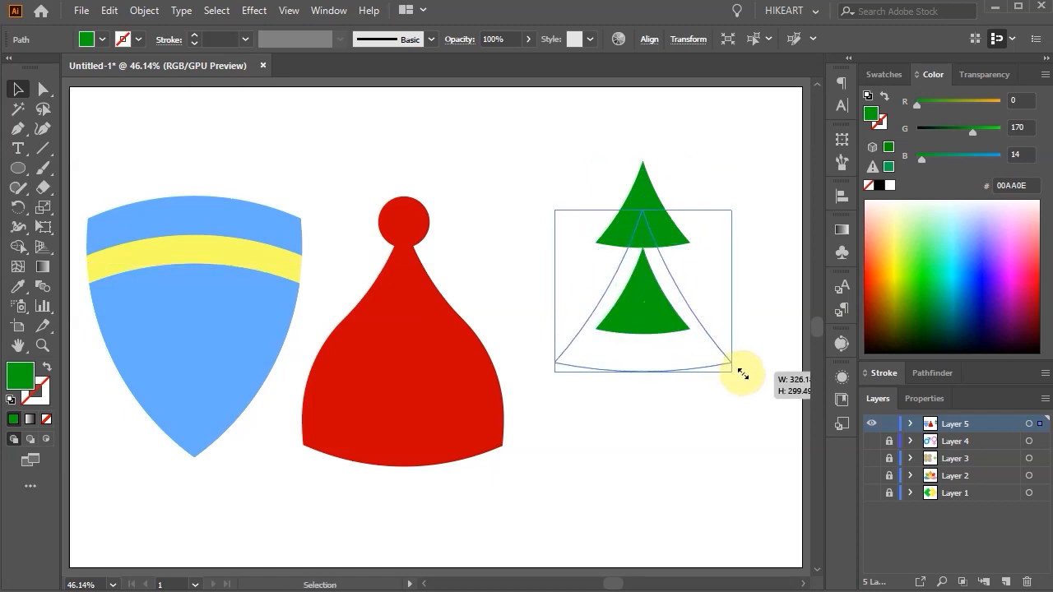
pyautogui.moveTo(741, 372); pyautogui.dragTo(666, 411)
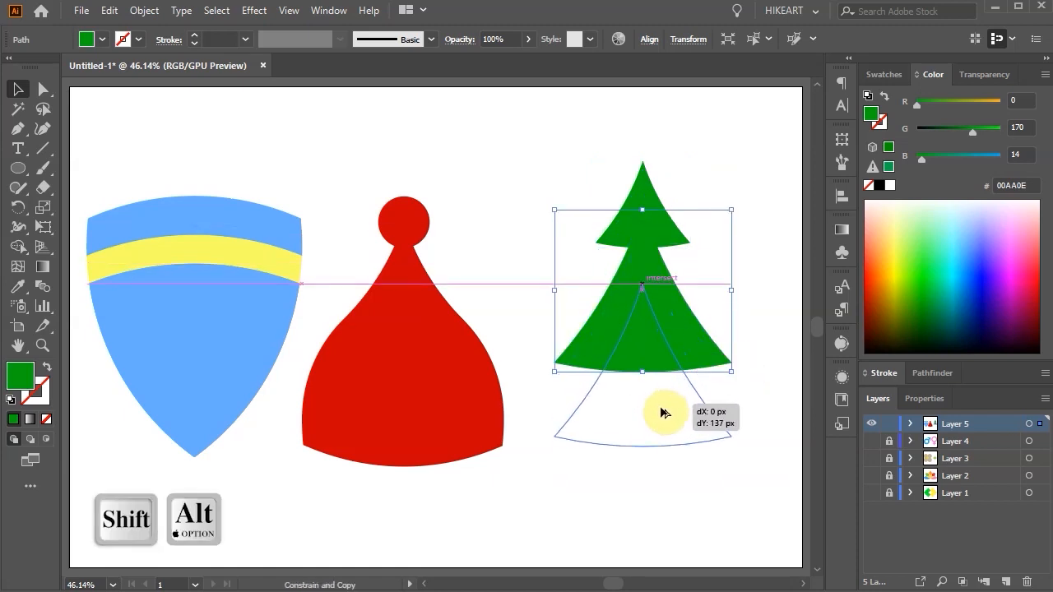
pyautogui.moveTo(662, 411); pyautogui.dragTo(658, 267)
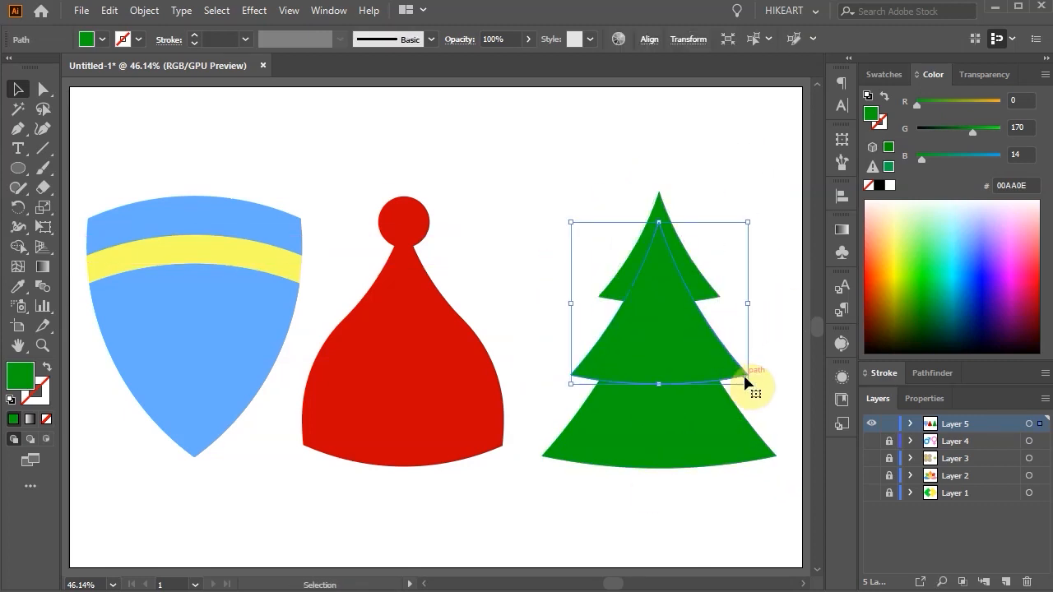
pyautogui.click(695, 532)
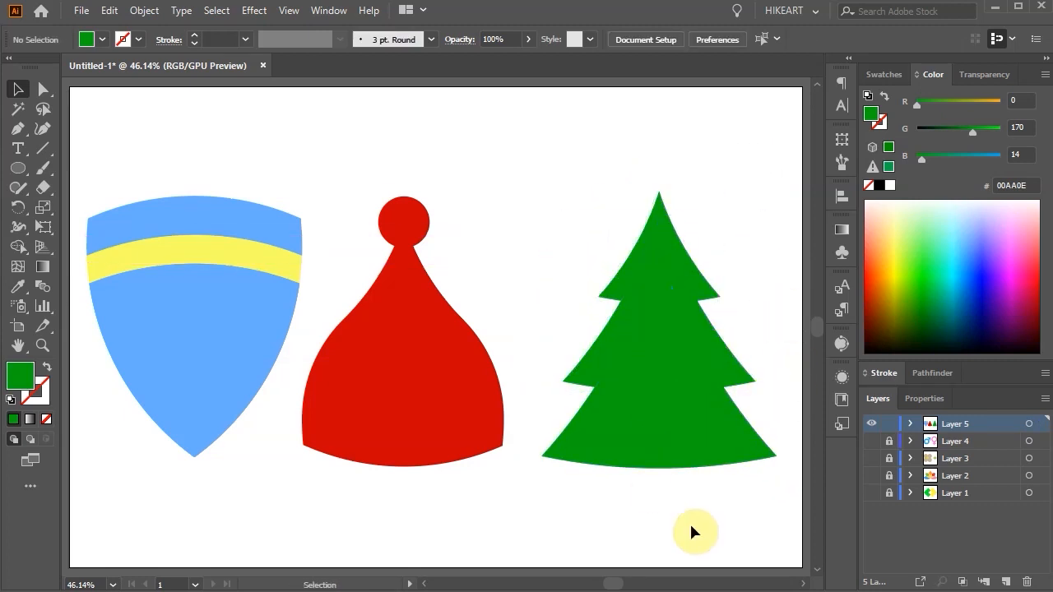
pyautogui.moveTo(727, 226)
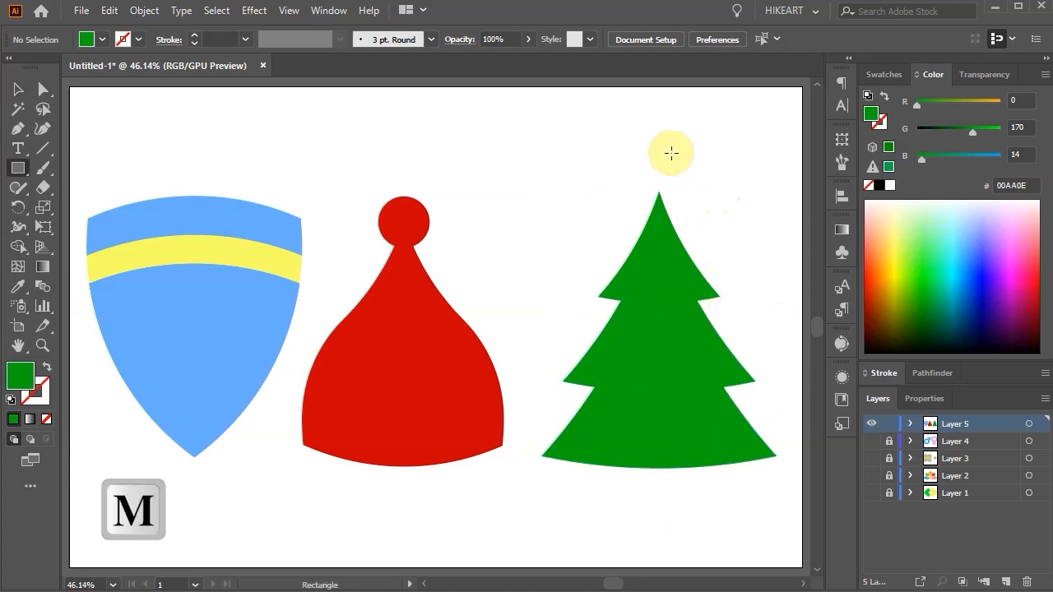
# - Split the tree down the middle and set its right half to Multiply blending
pyautogui.moveTo(670, 151); pyautogui.dragTo(786, 506)
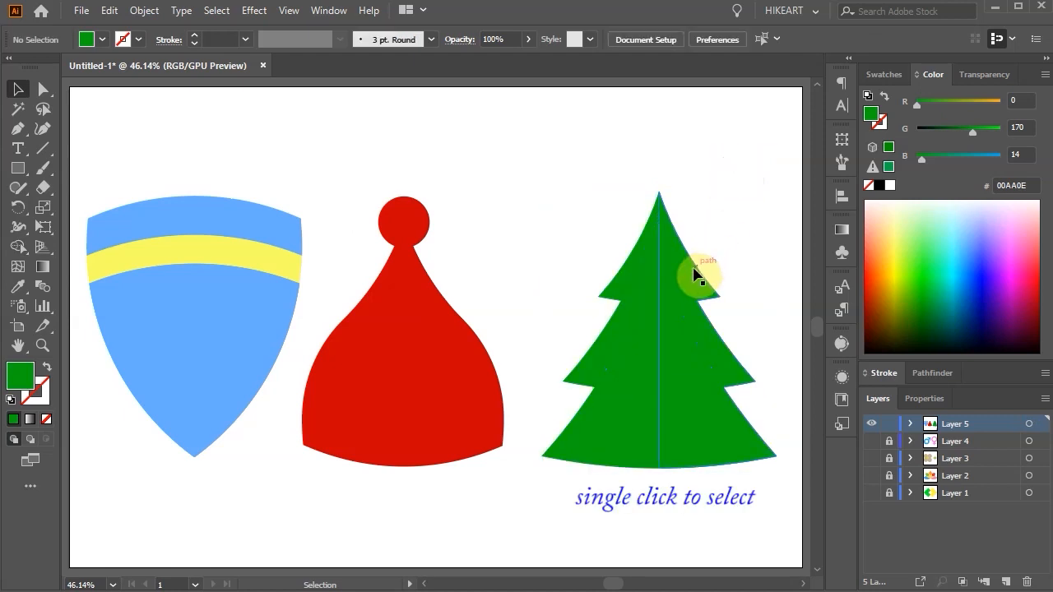
pyautogui.click(700, 280)
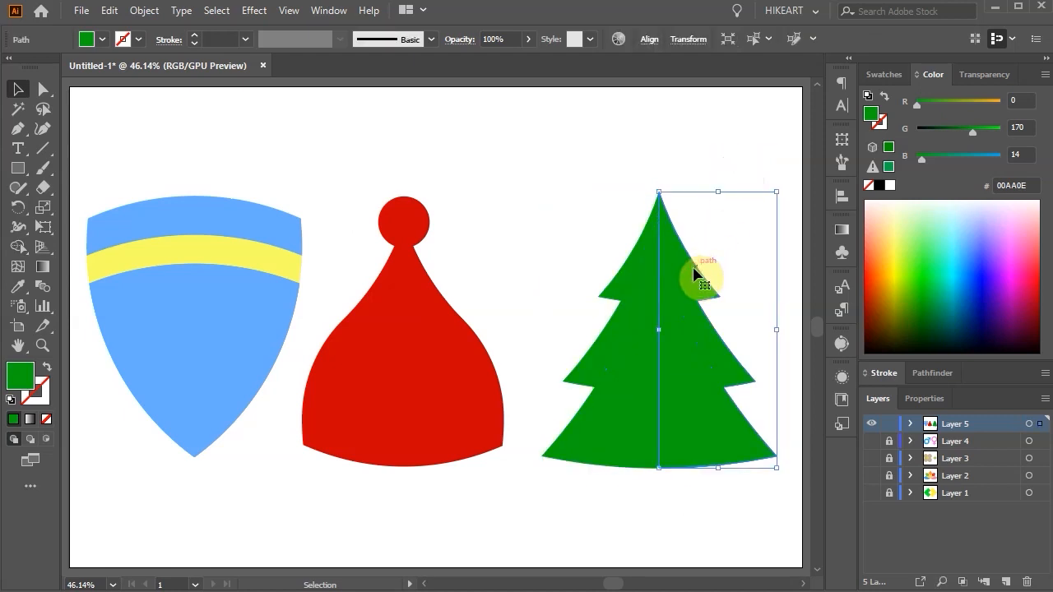
pyautogui.click(984, 74)
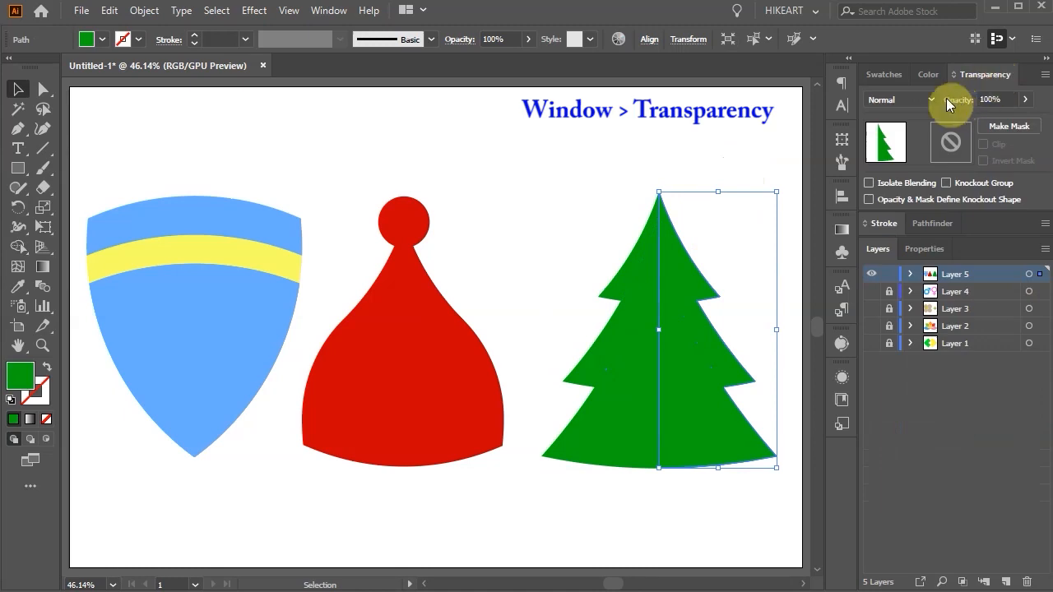
pyautogui.click(930, 99)
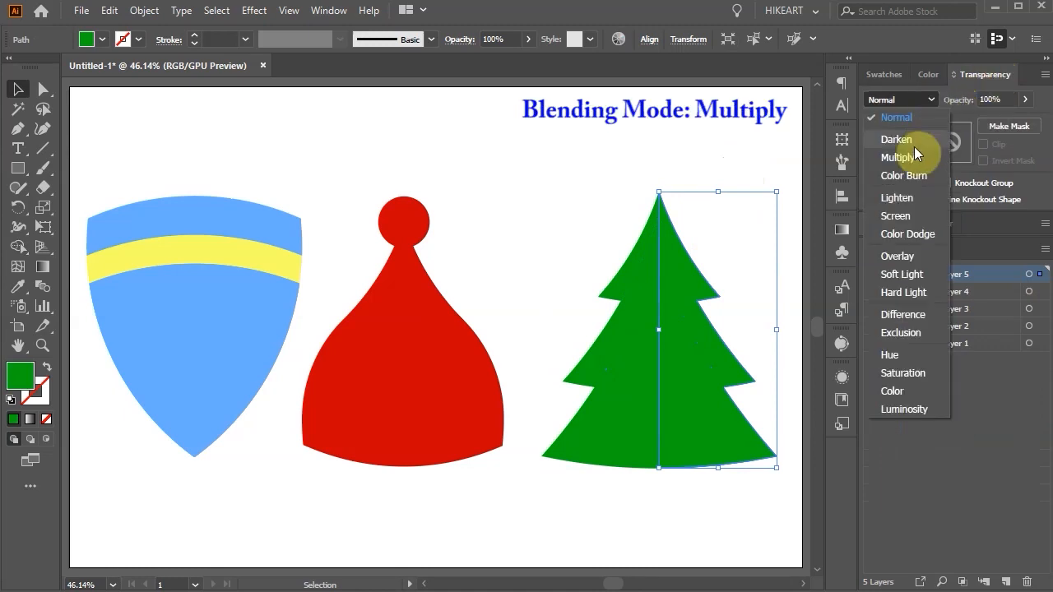
pyautogui.click(898, 157)
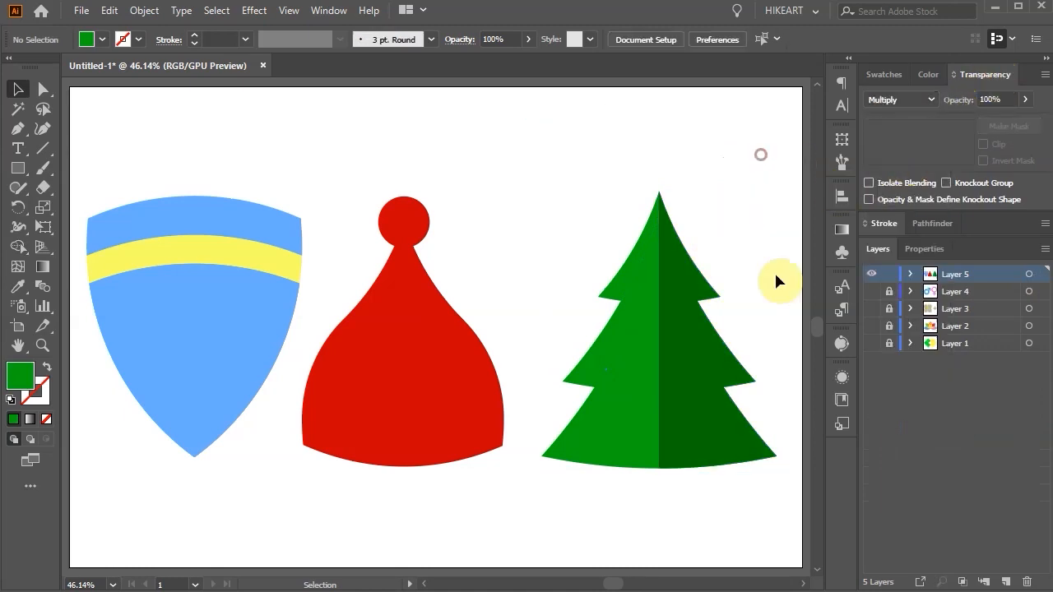